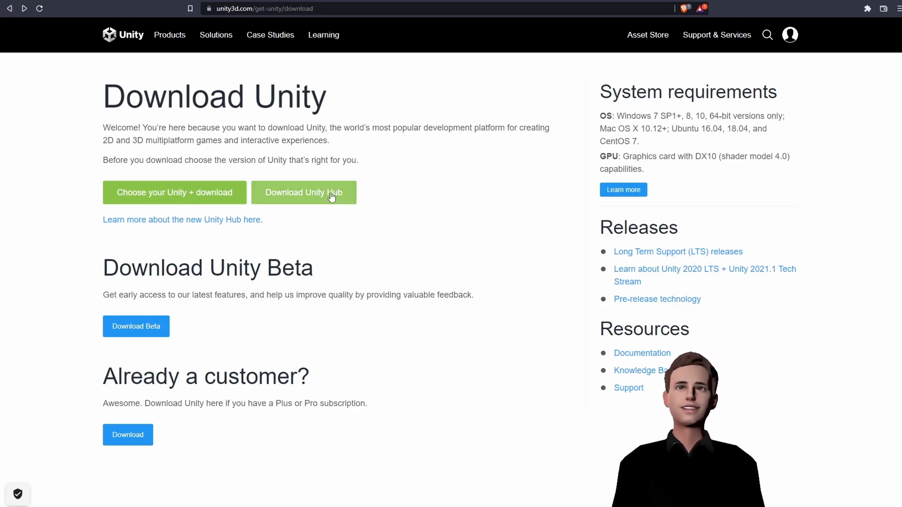
Download the Unity Hub installer with the Download Unity Hub button
left_click(304, 192)
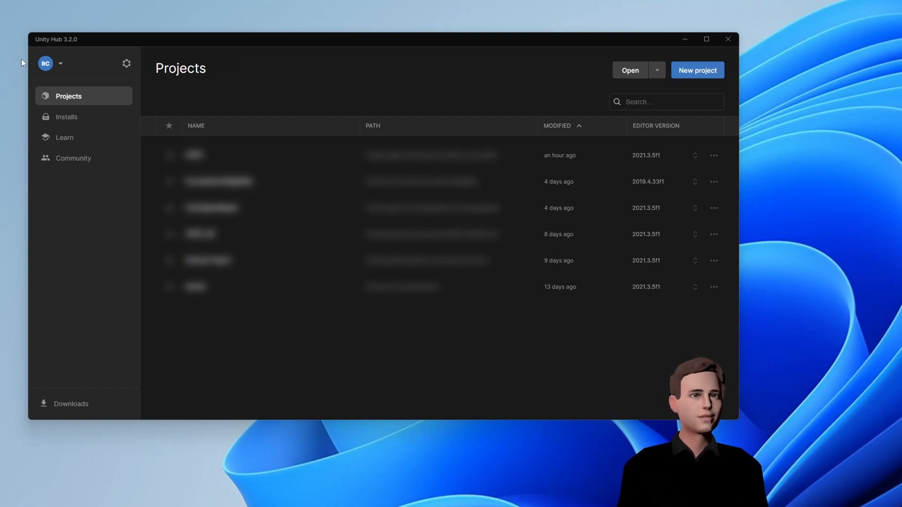
left_click(46, 64)
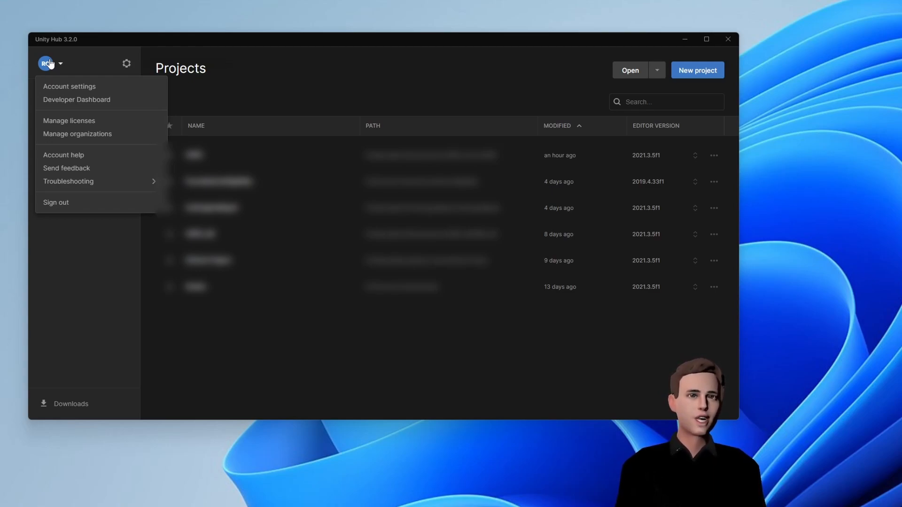
left_click(411, 321)
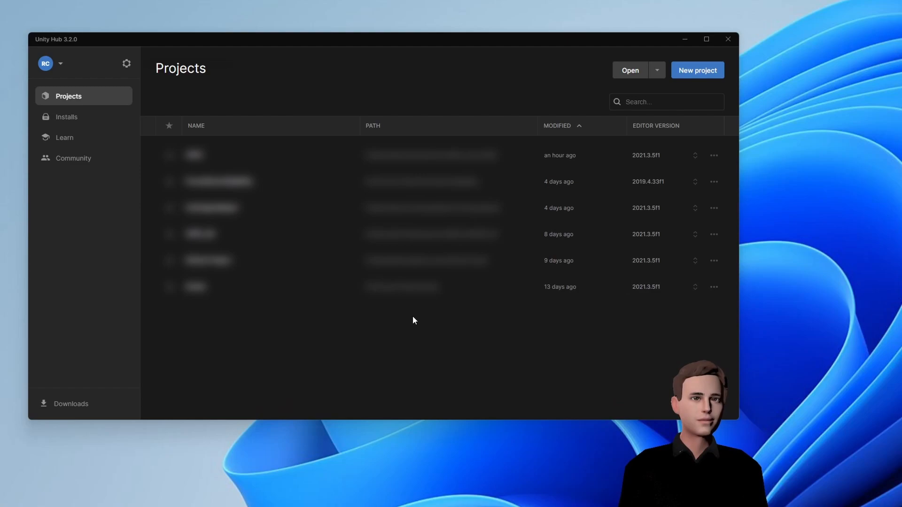
mouse_move(179, 363)
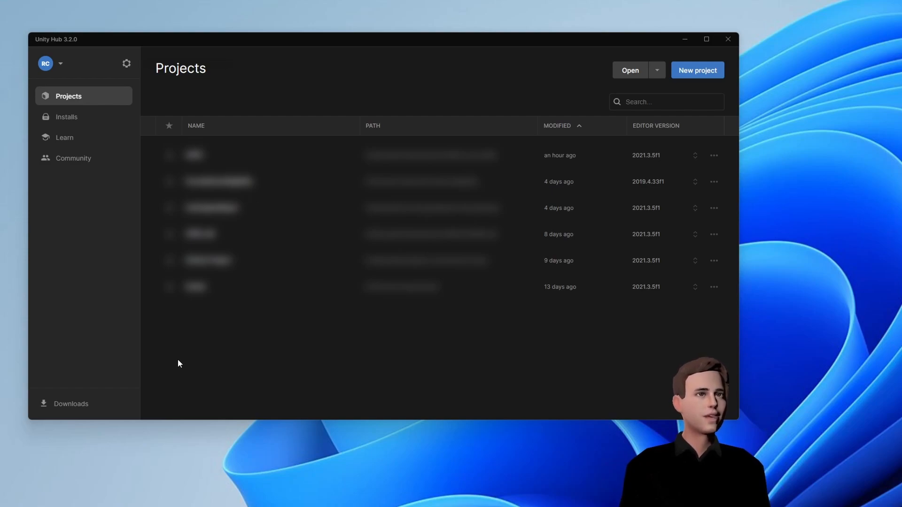
Begin installing the recommended 2021.3.7f1 LTS editor from the Installs list
left_click(66, 117)
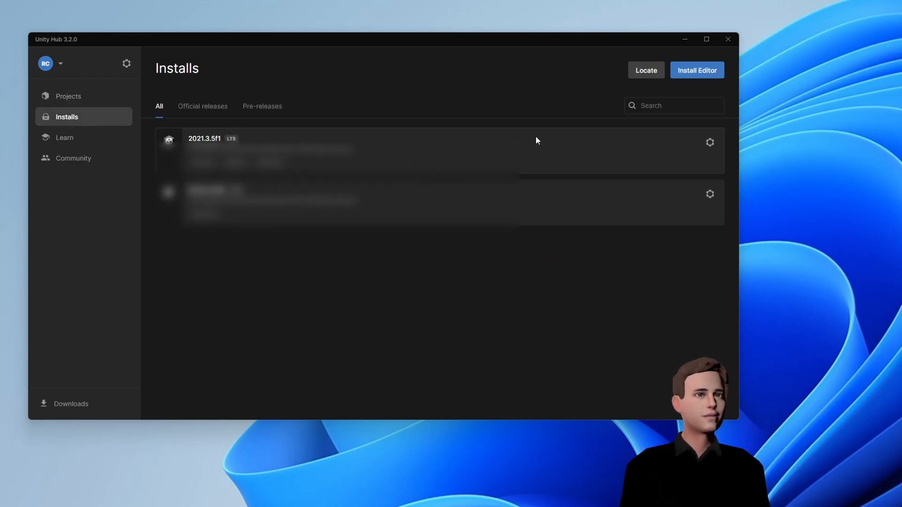
left_click(696, 69)
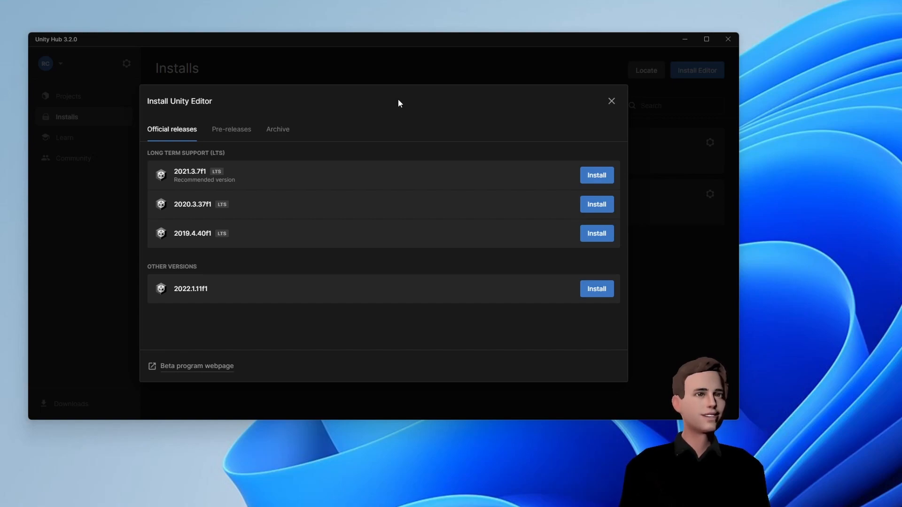
mouse_move(379, 104)
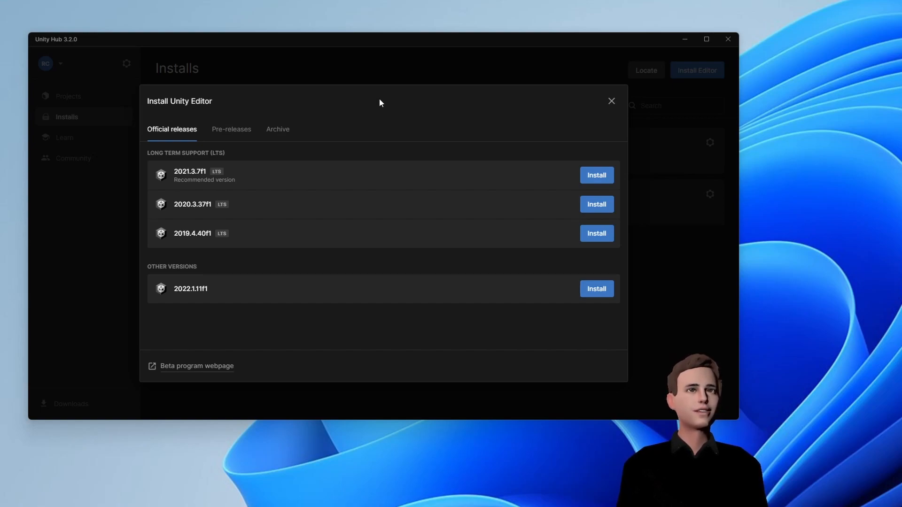
left_click(595, 174)
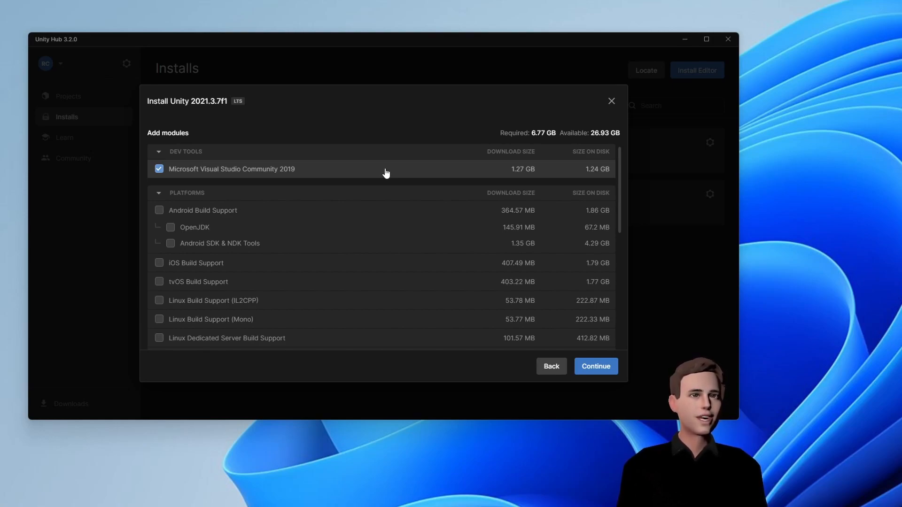
Add Android Build Support, OpenJDK and SDK & NDK Tools, drop Visual Studio, and start downloading
left_click(159, 210)
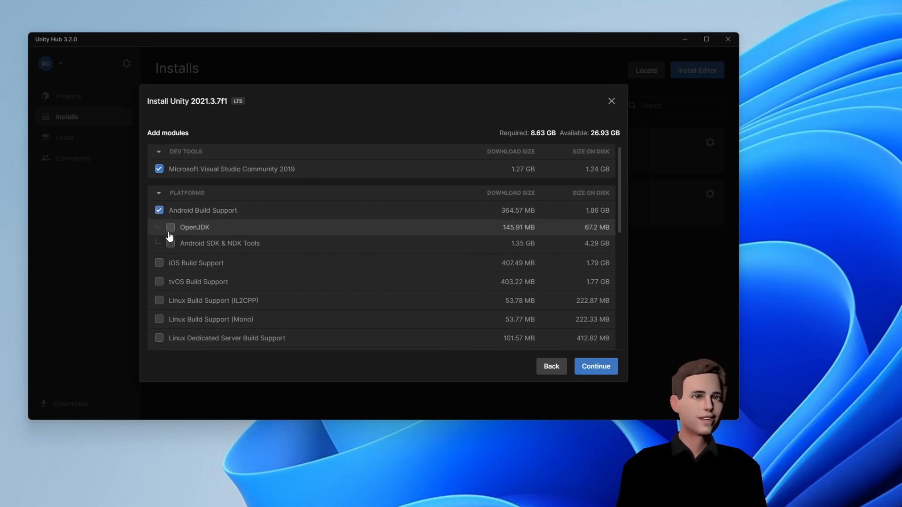
left_click(170, 226)
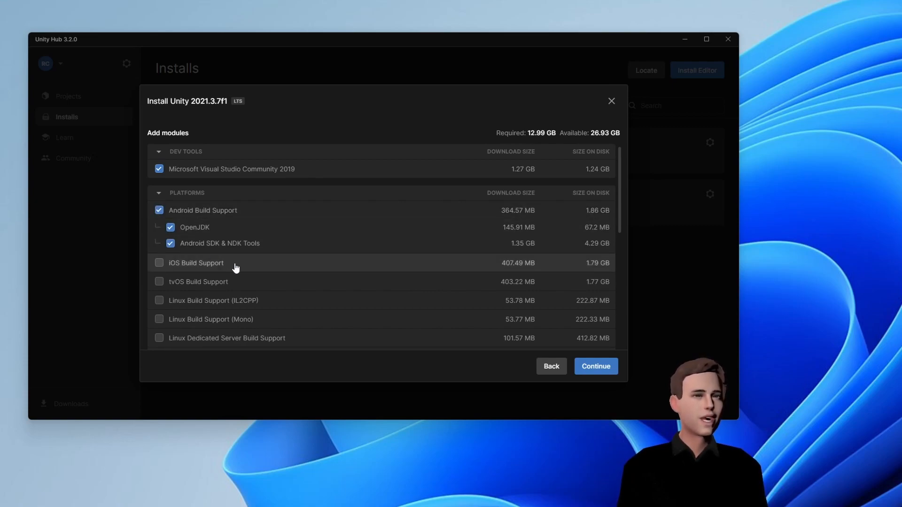
scroll("down", 3)
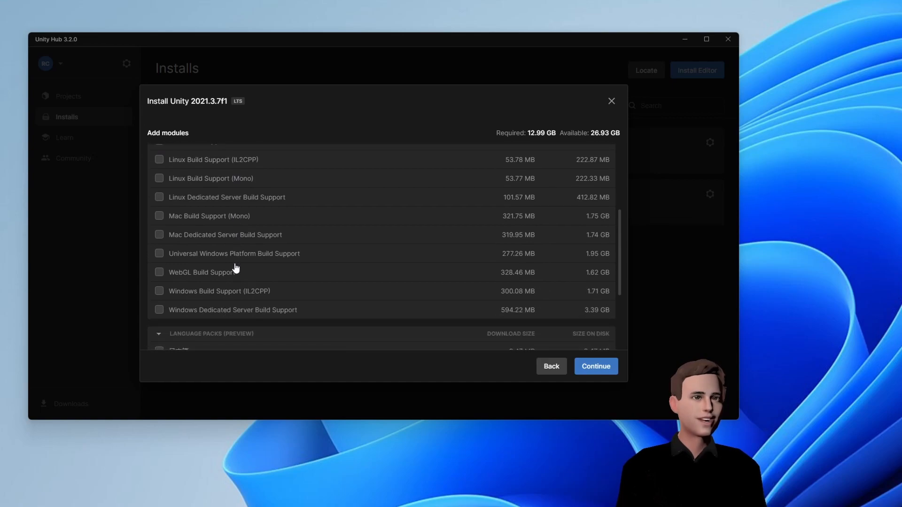
scroll("down", 3)
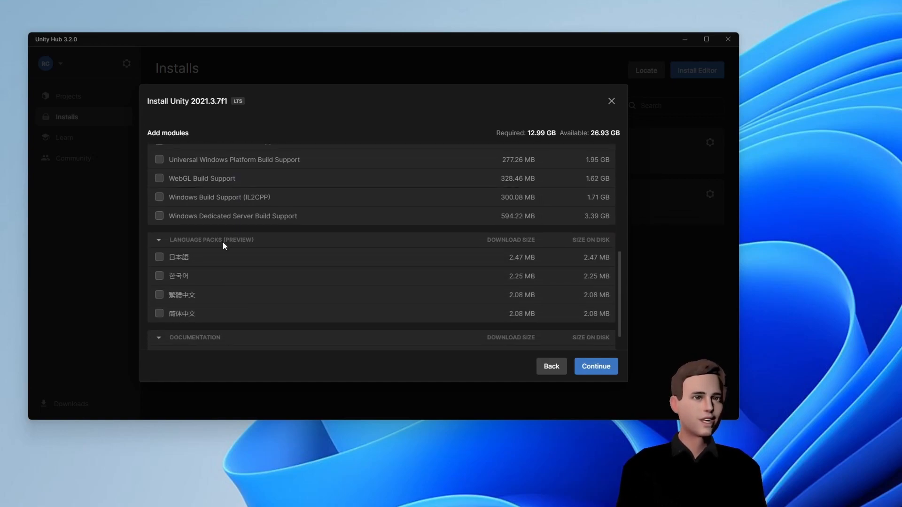
left_click(160, 197)
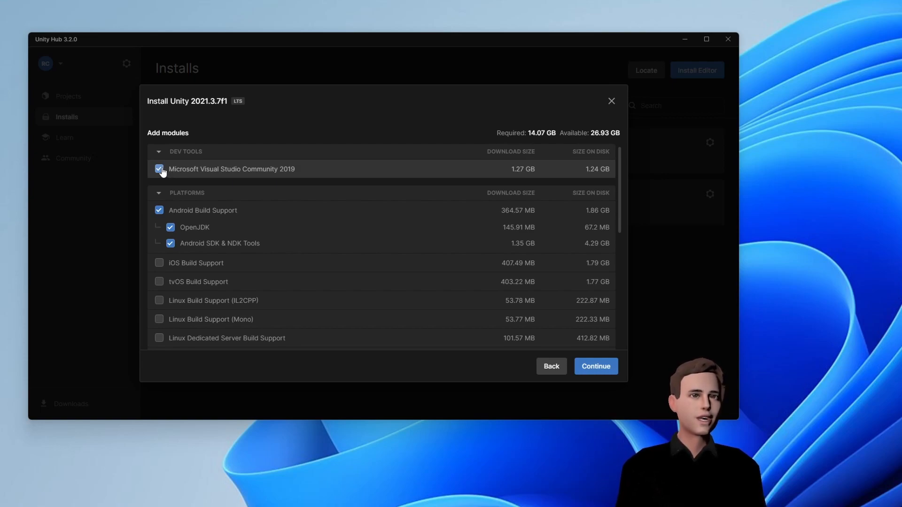
left_click(159, 169)
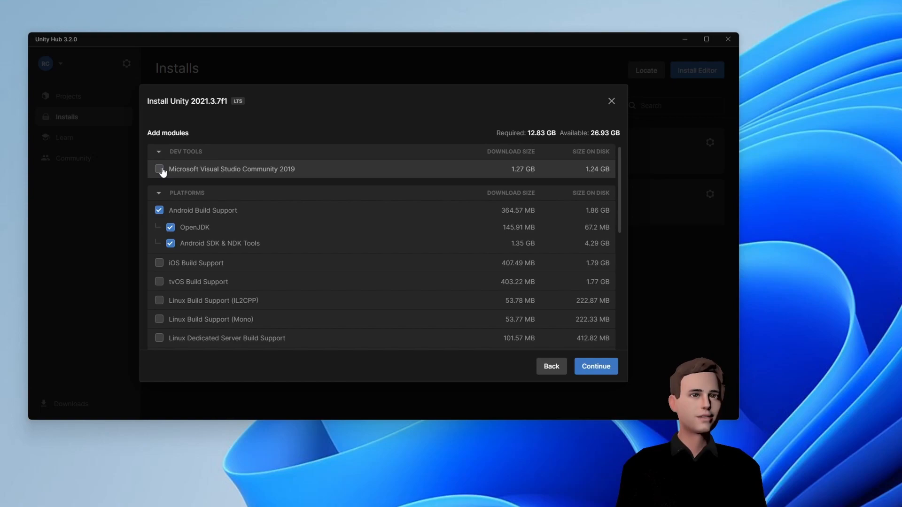
left_click(595, 366)
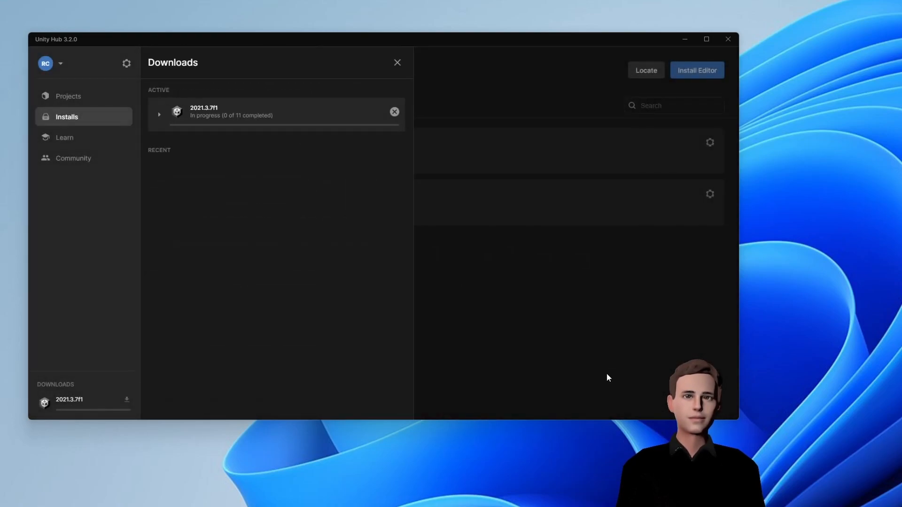
Close the Downloads panel and open the download archive page from Install Editor's Archive tab
left_click(159, 114)
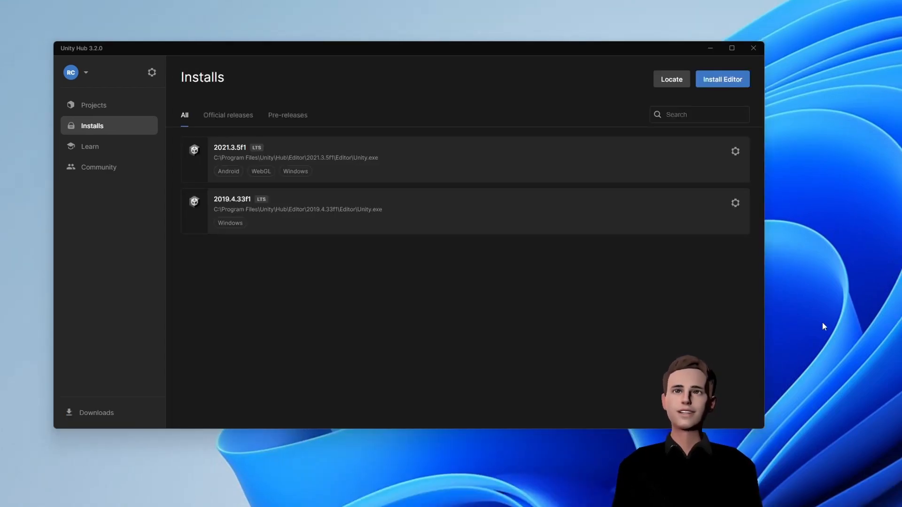
mouse_move(792, 189)
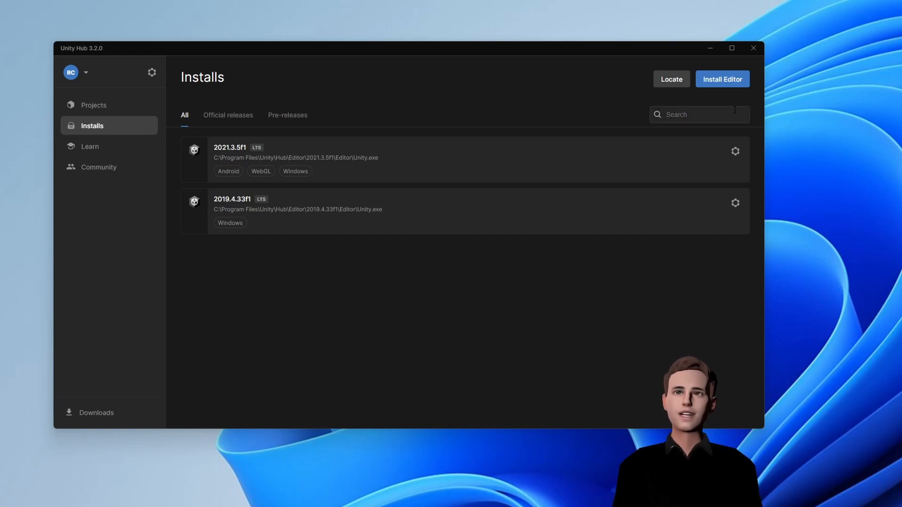
left_click(721, 79)
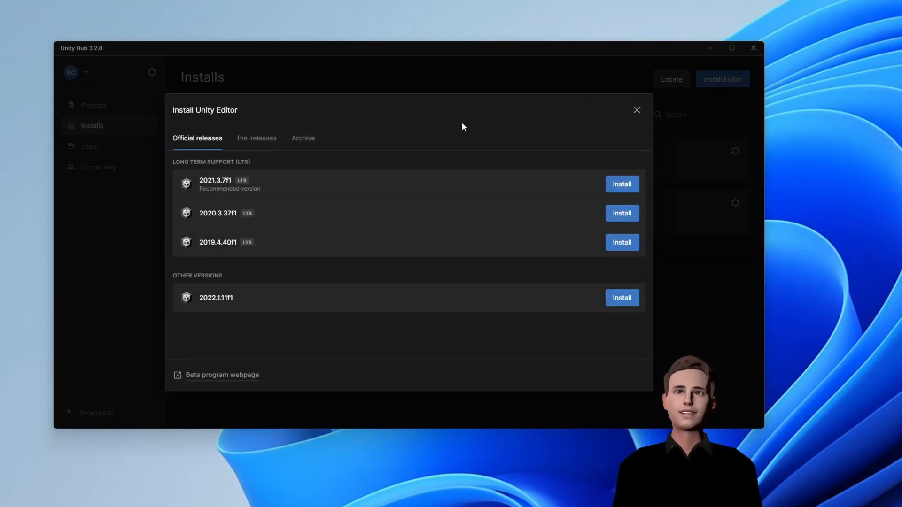
left_click(303, 138)
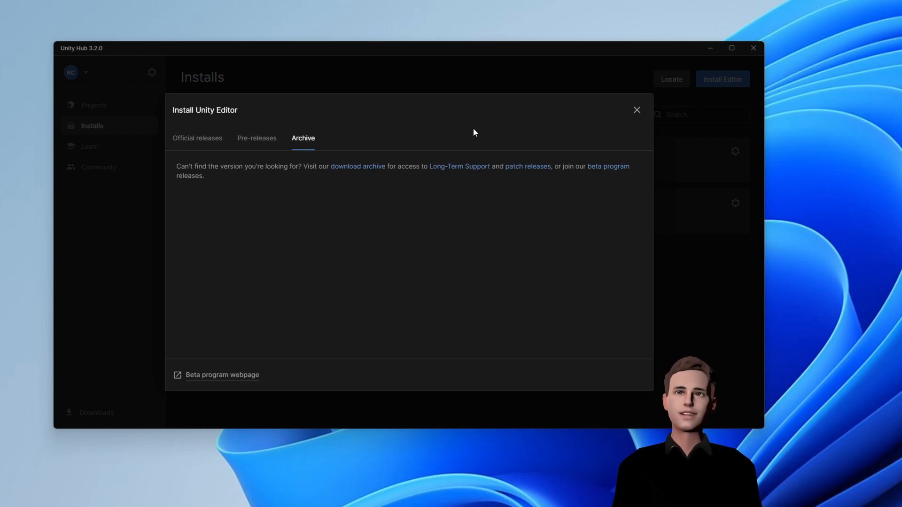
left_click(358, 166)
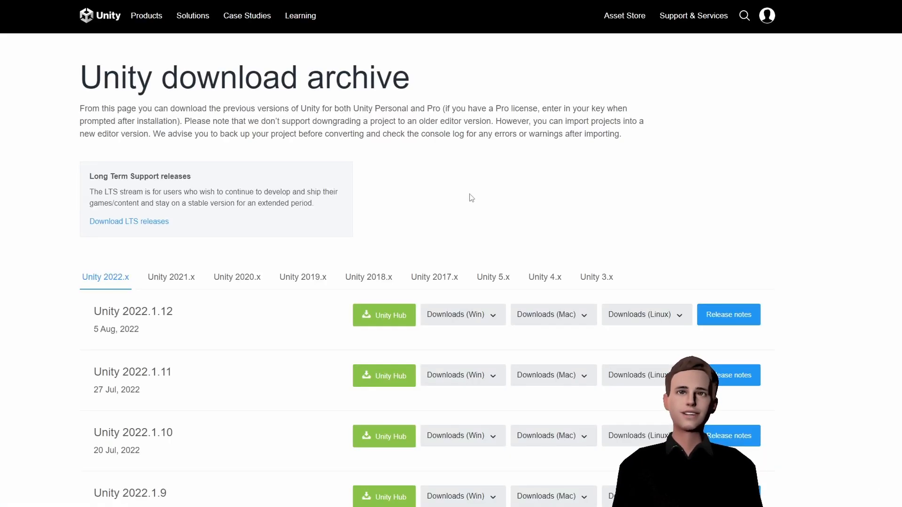
Browse the Unity 2020.x archived releases, then close the Install Unity Editor dialog
left_click(236, 277)
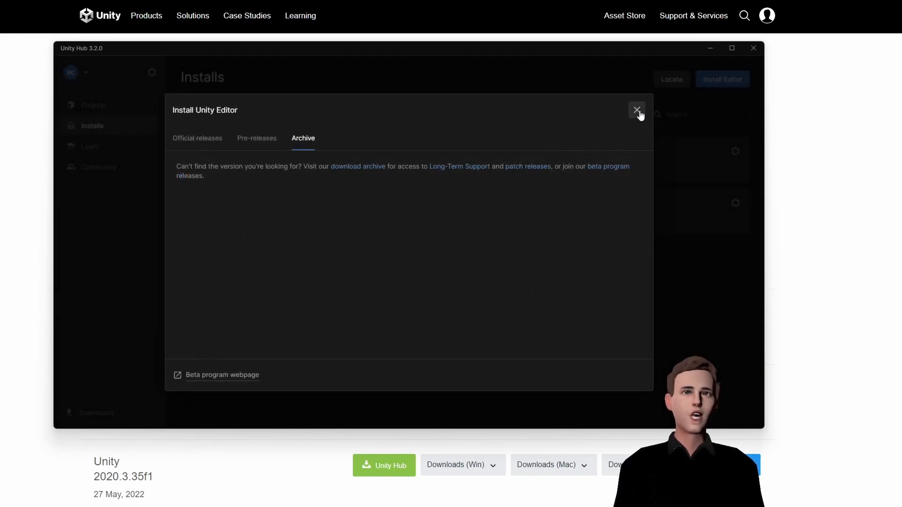
left_click(637, 110)
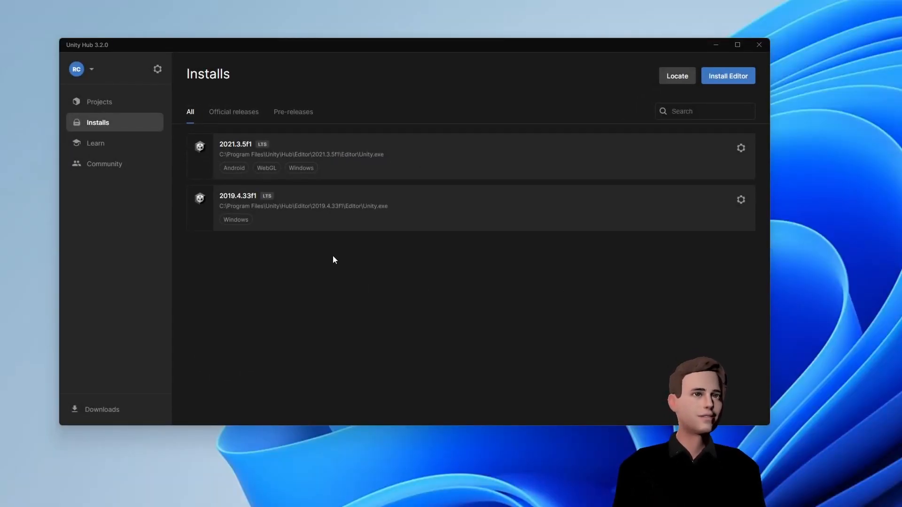
mouse_move(132, 114)
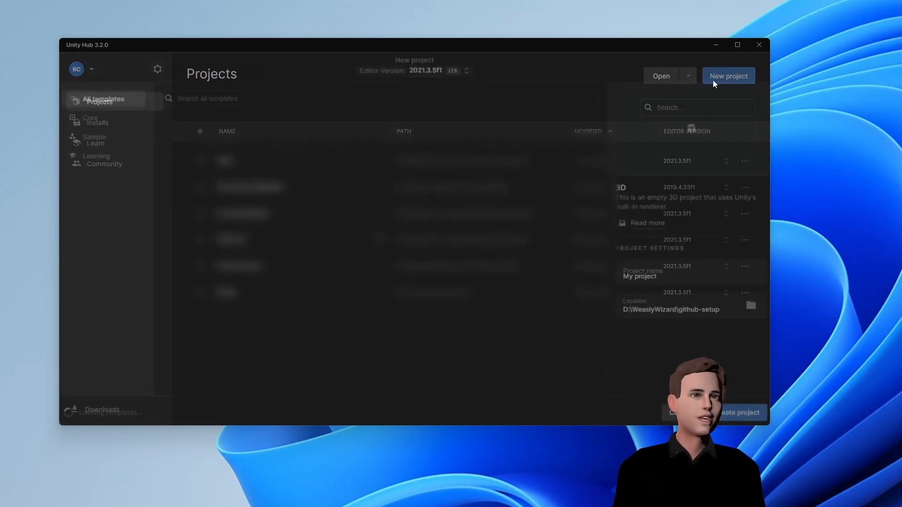
Start a new project with the 3D (URP) template and name it VrBasicsTutorial
left_click(728, 75)
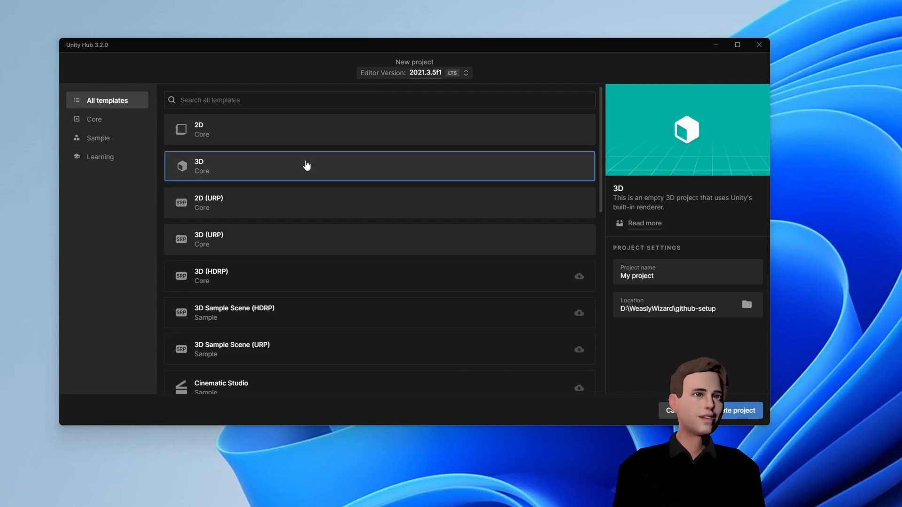
scroll("down", 3)
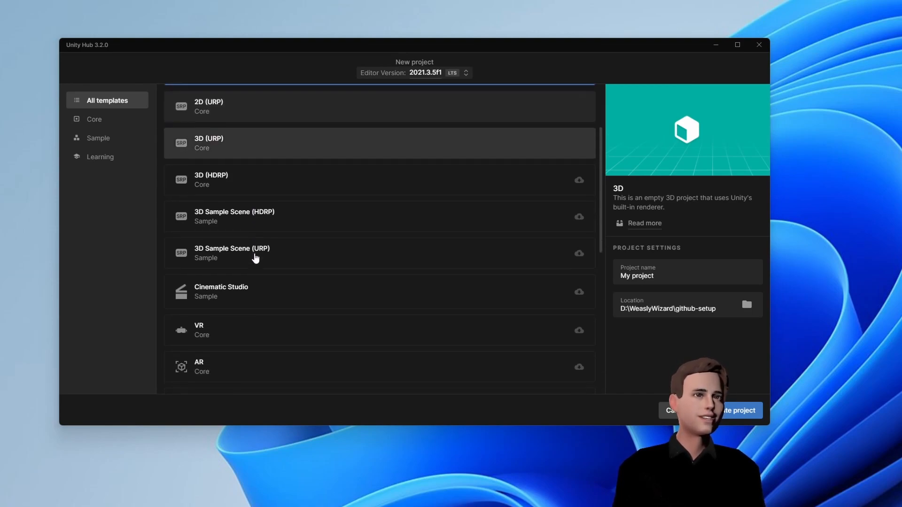
scroll("down", 3)
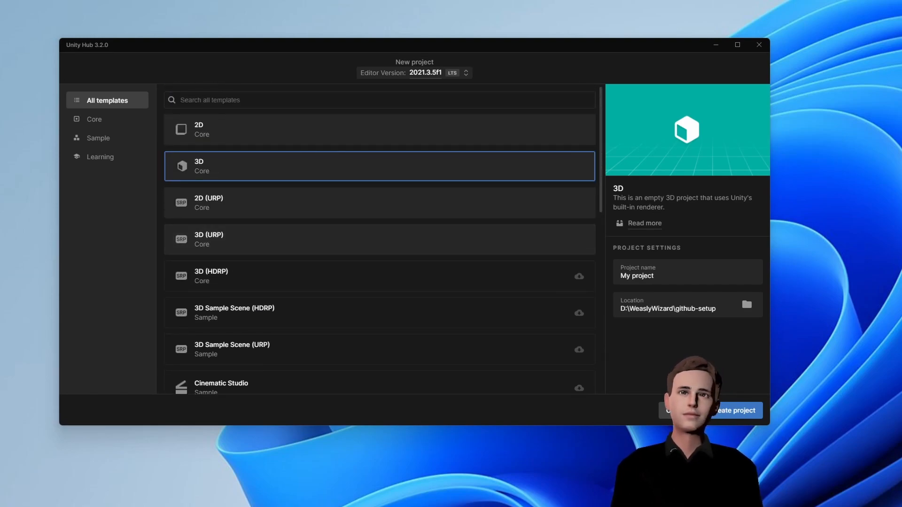
left_click(379, 239)
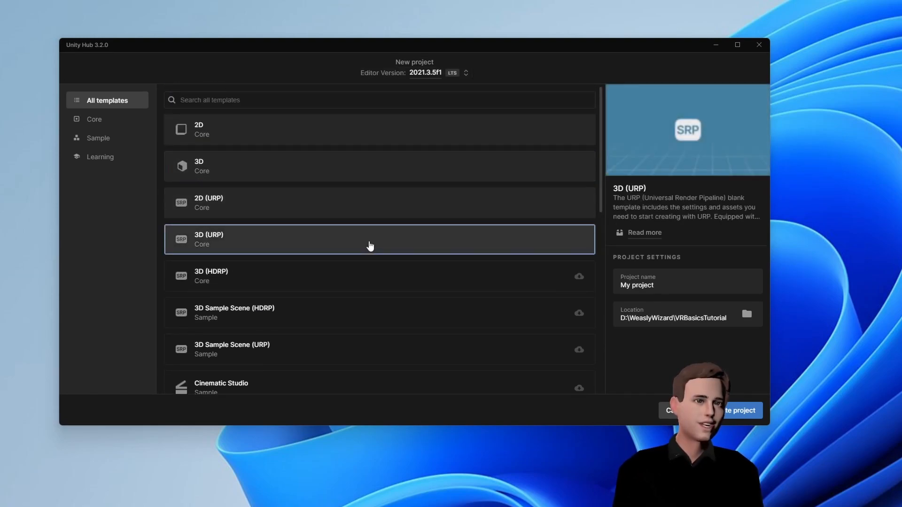
left_click(661, 285)
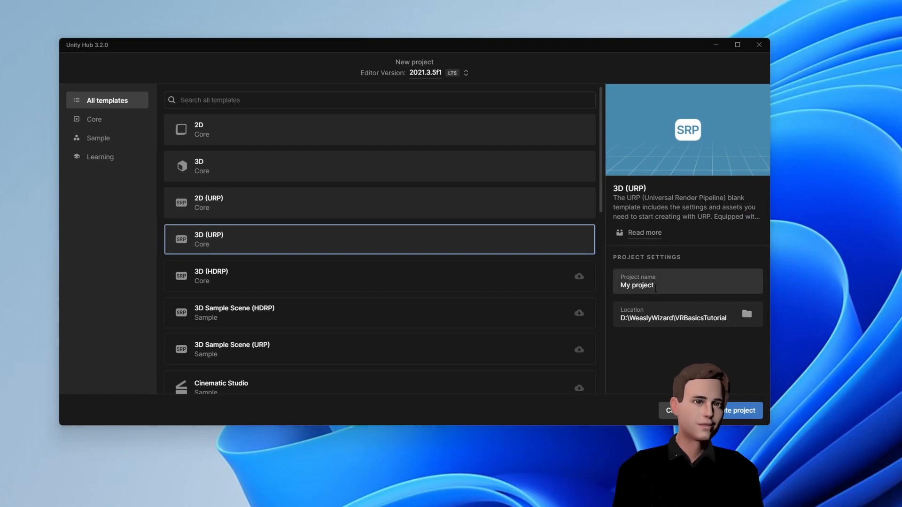
type("V")
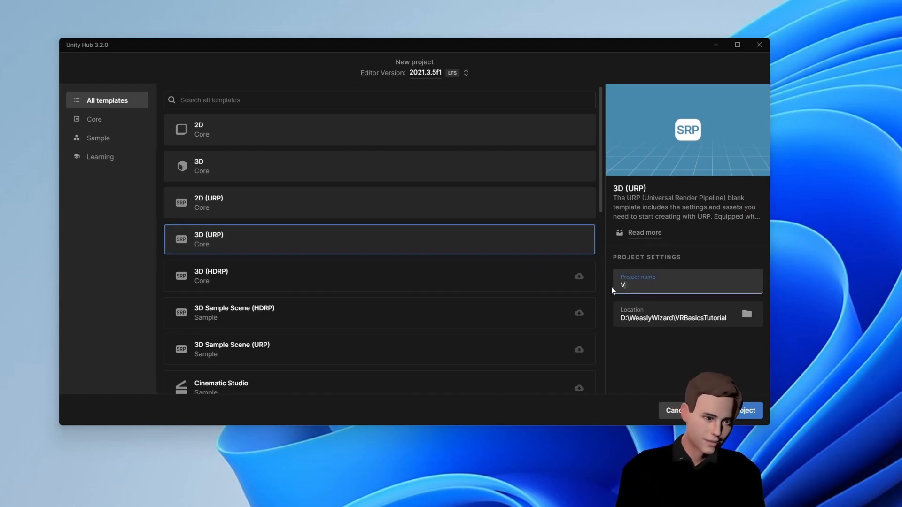
type("rBasicsTutorial")
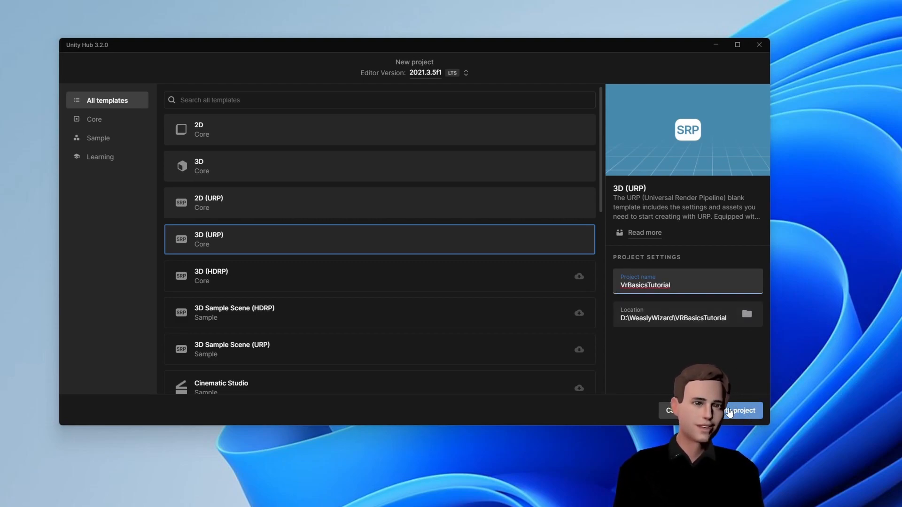
Create the VrBasicsTutorial project so it opens in the 2021.3.5f1 editor
left_click(740, 410)
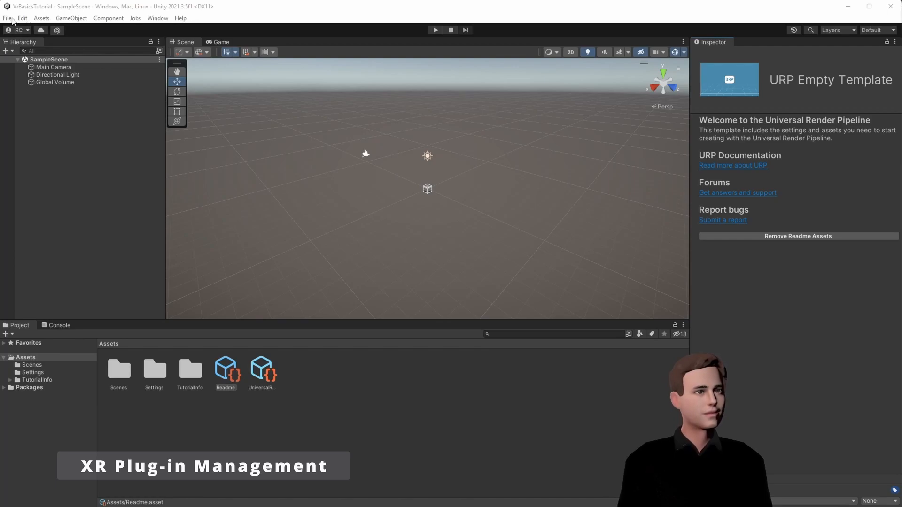
Install the XR Plugin Management package from Edit > Project Settings
left_click(23, 17)
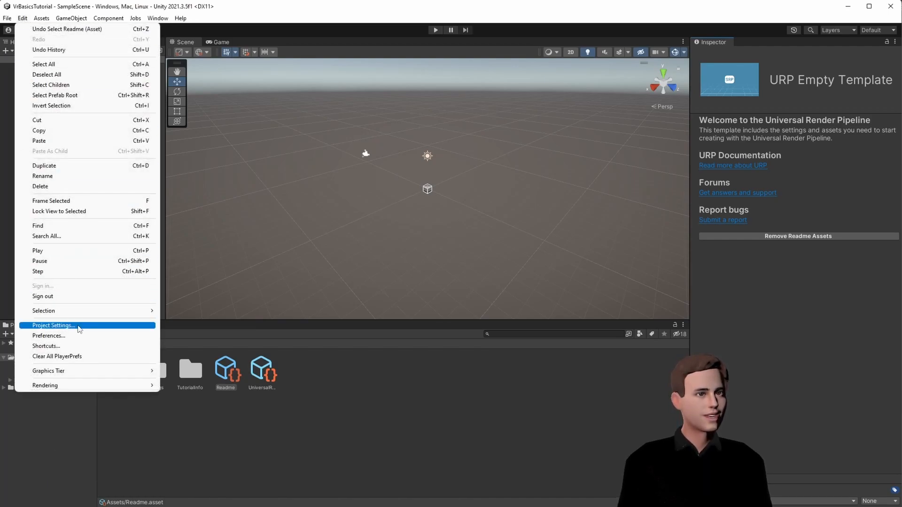
left_click(53, 326)
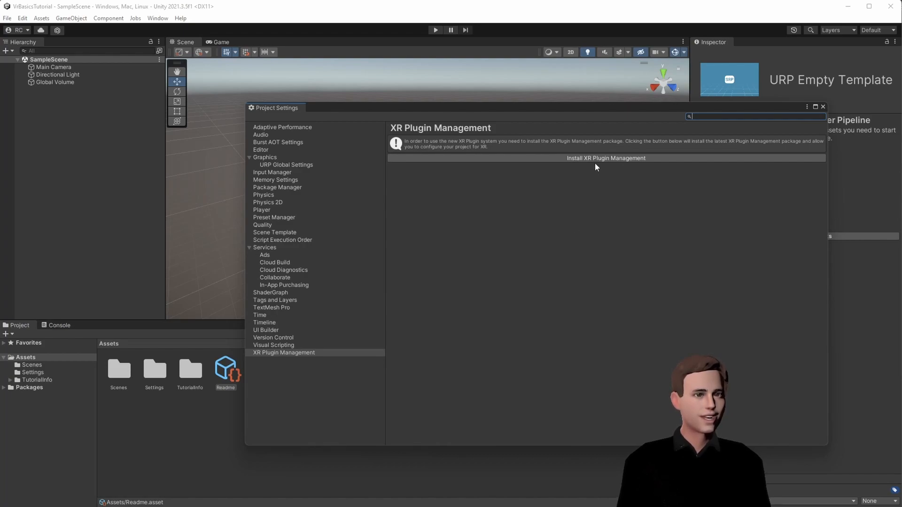
mouse_move(605, 158)
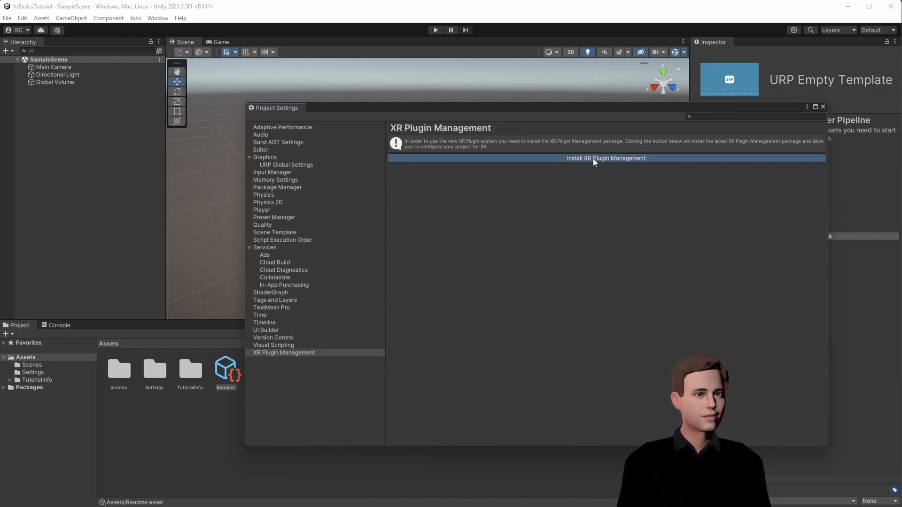
left_click(605, 158)
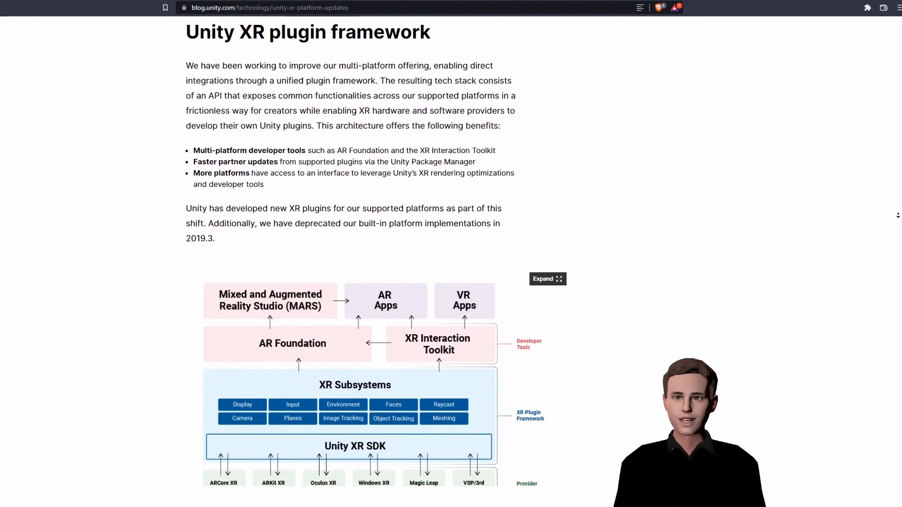
Scroll the XR plugin blog post down to the Officially supported platforms section
scroll("down", 3)
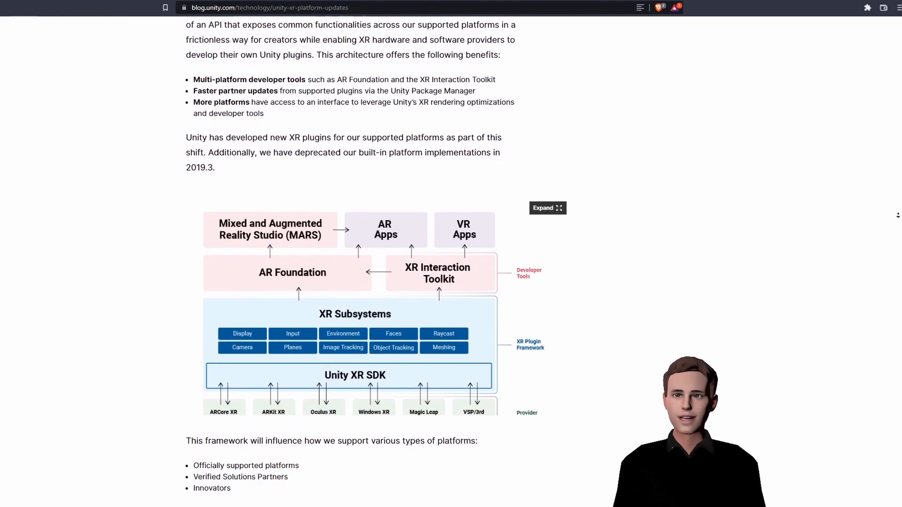
scroll("down", 3)
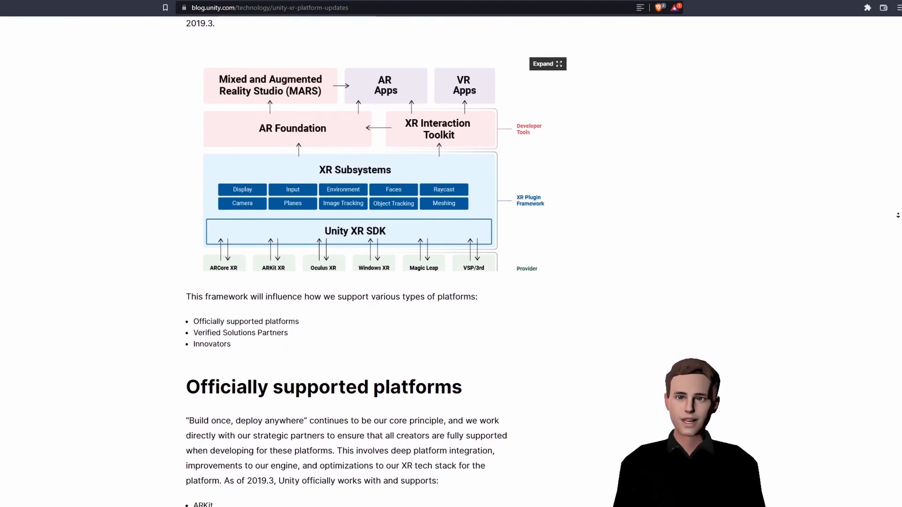
scroll("down", 3)
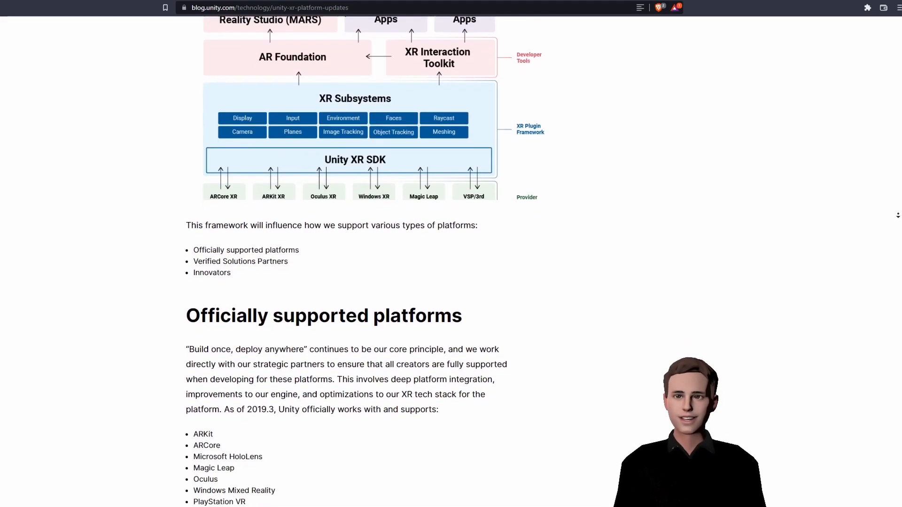
scroll("down", 3)
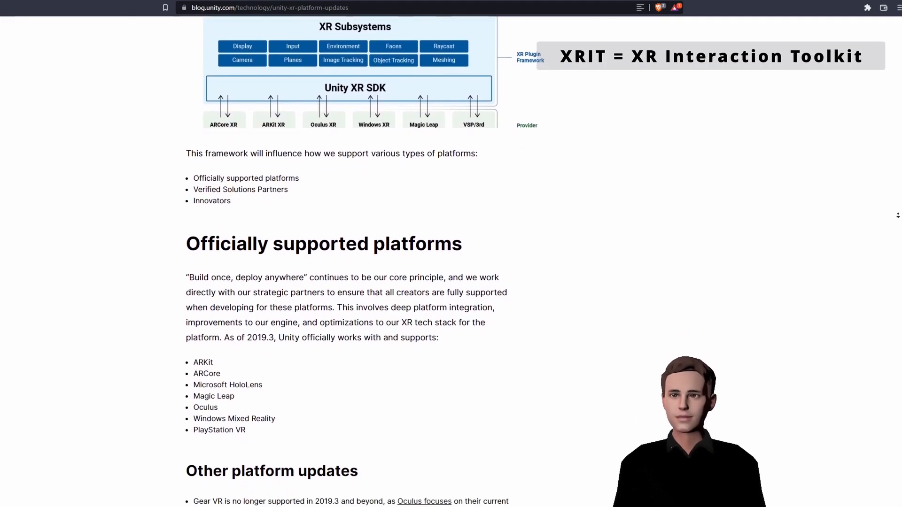
scroll("down", 3)
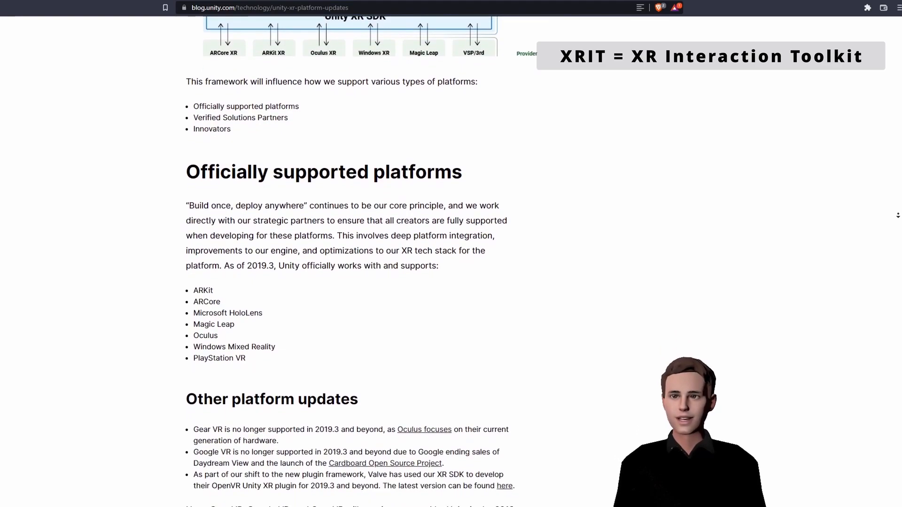
scroll("down", 3)
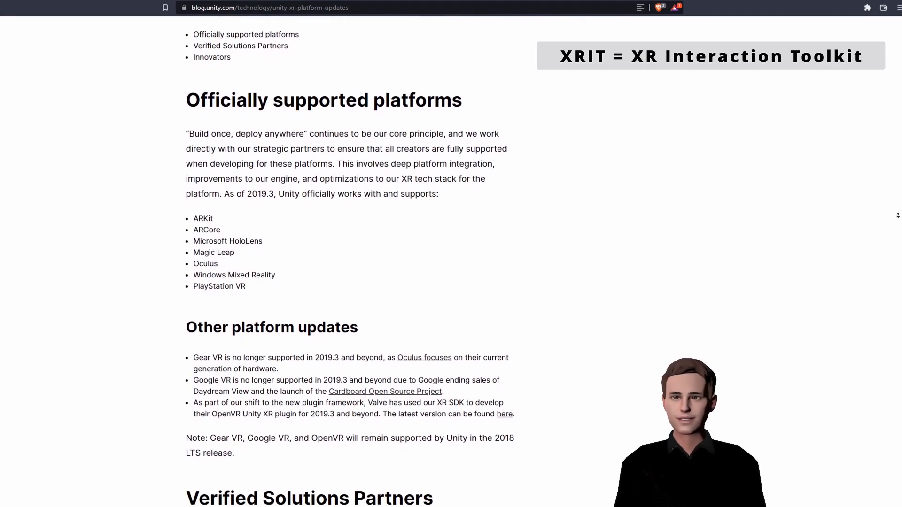
scroll("down", 3)
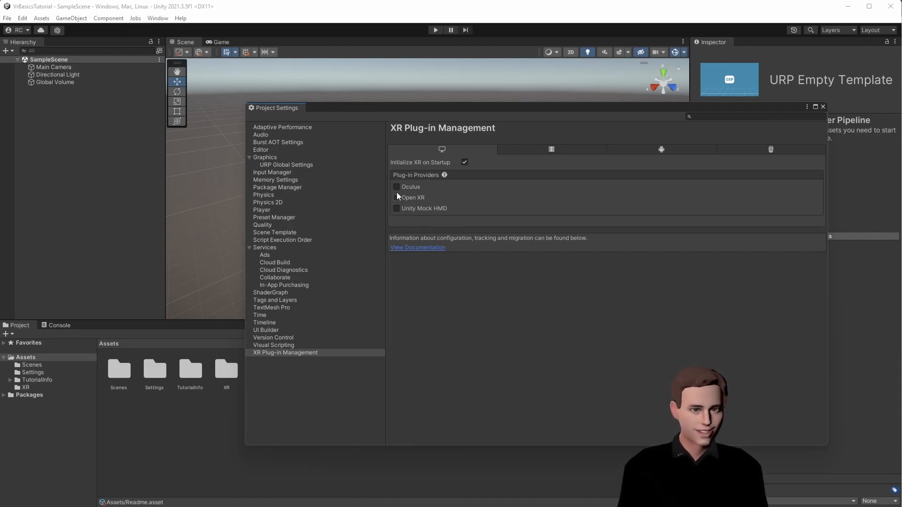
Tick the Oculus checkbox under XR Plug-in Management's Plug-in Providers
left_click(396, 197)
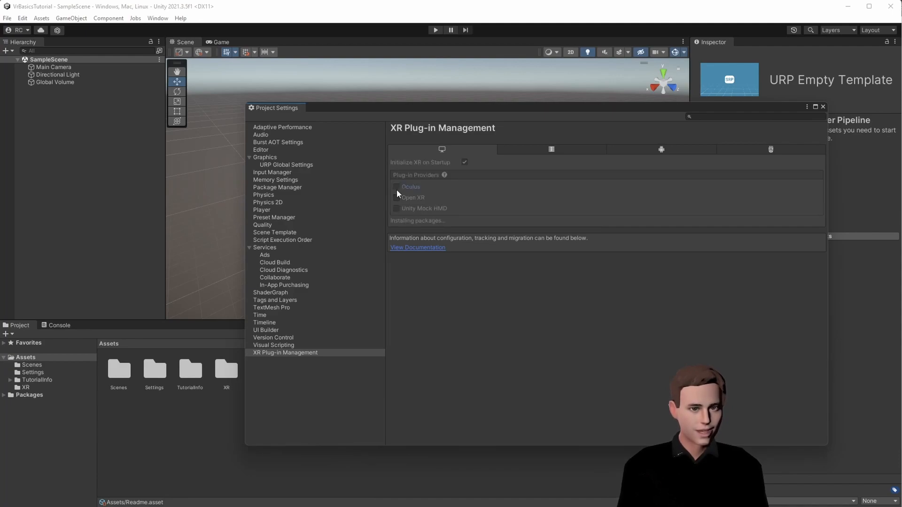
left_click(395, 189)
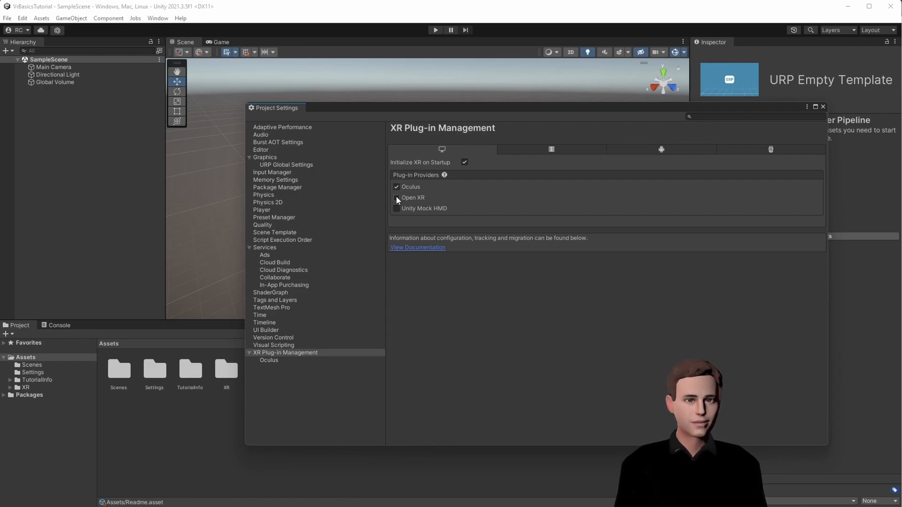
Tick Open XR under Plug-in Providers and accept enabling the new input system backends
left_click(395, 197)
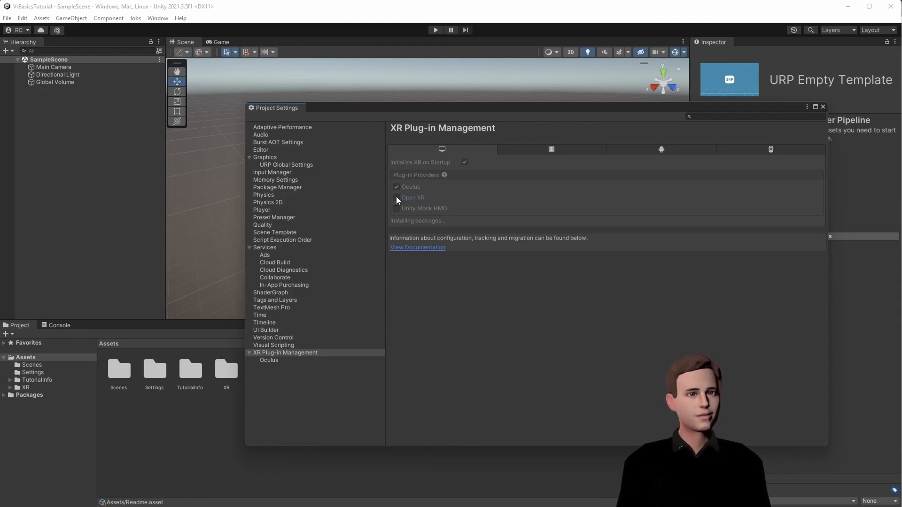
left_click(395, 197)
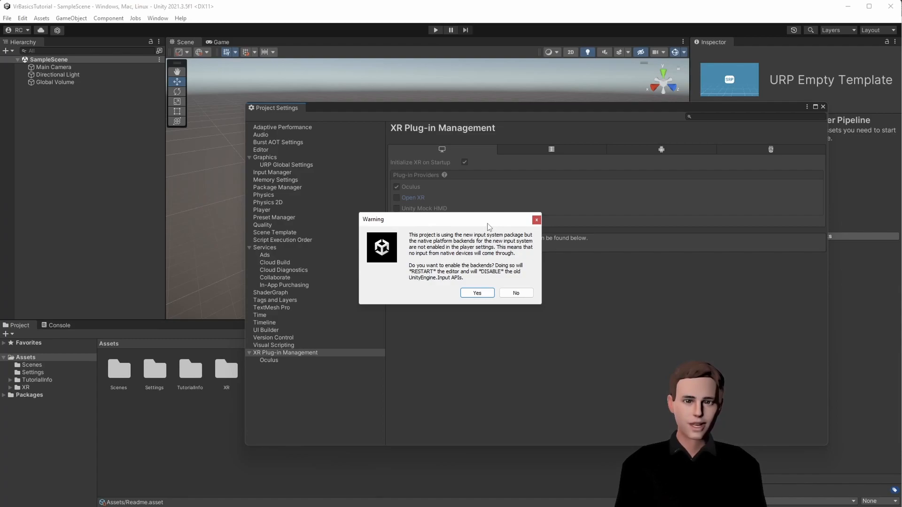
mouse_move(487, 271)
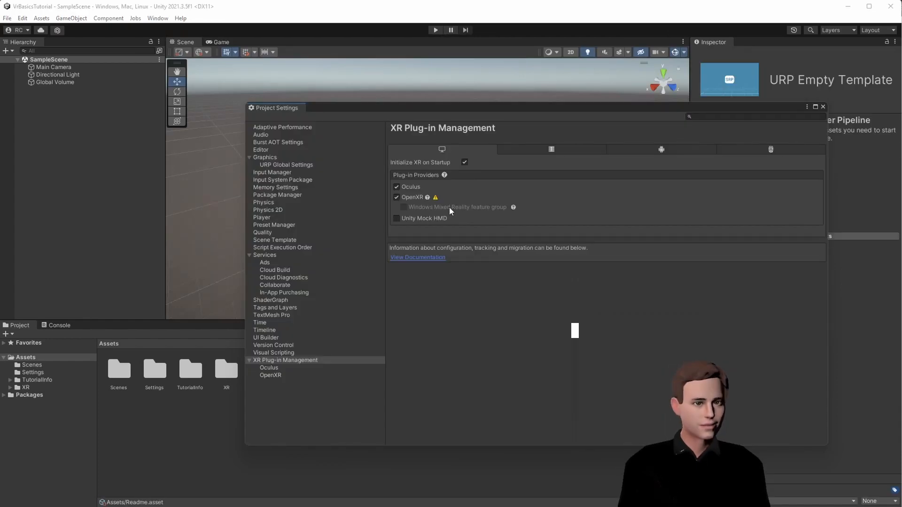
From the OpenXR validation issues, add Oculus Touch and Microsoft Motion Controller interaction profiles
left_click(435, 197)
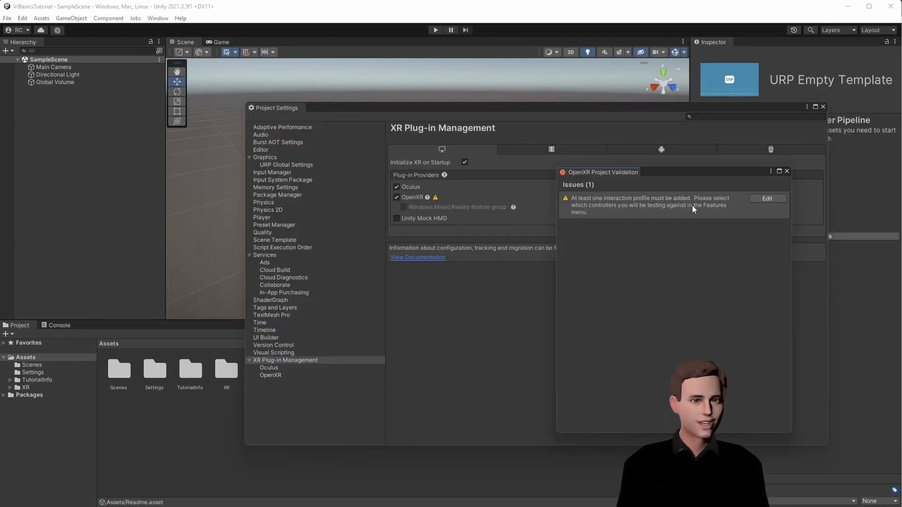
left_click(270, 375)
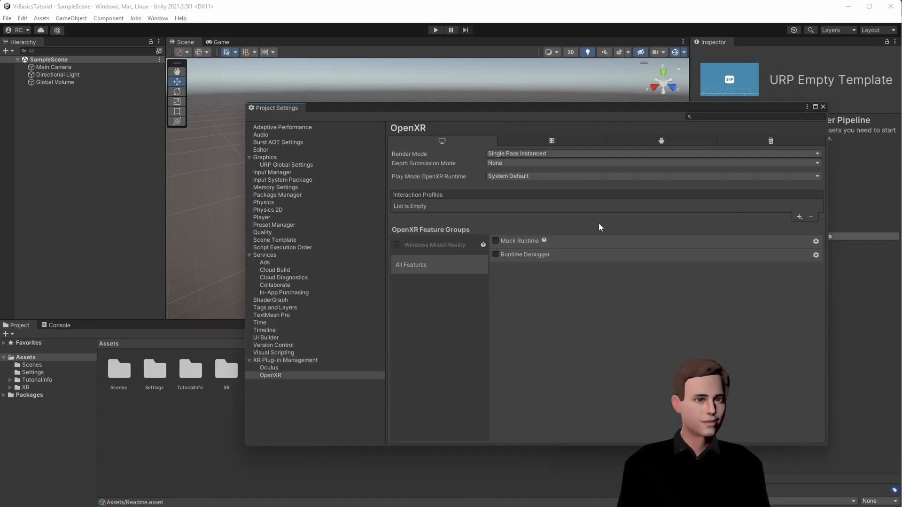
left_click(799, 217)
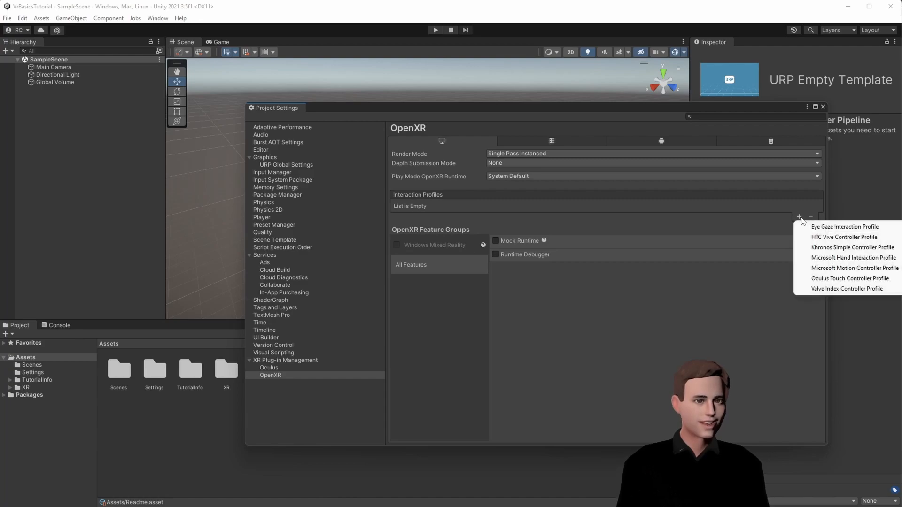
mouse_move(848, 279)
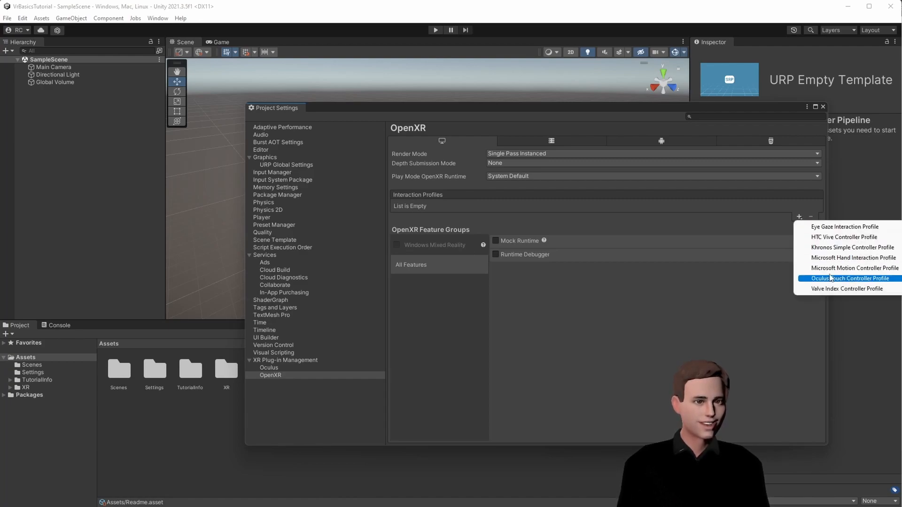
left_click(851, 278)
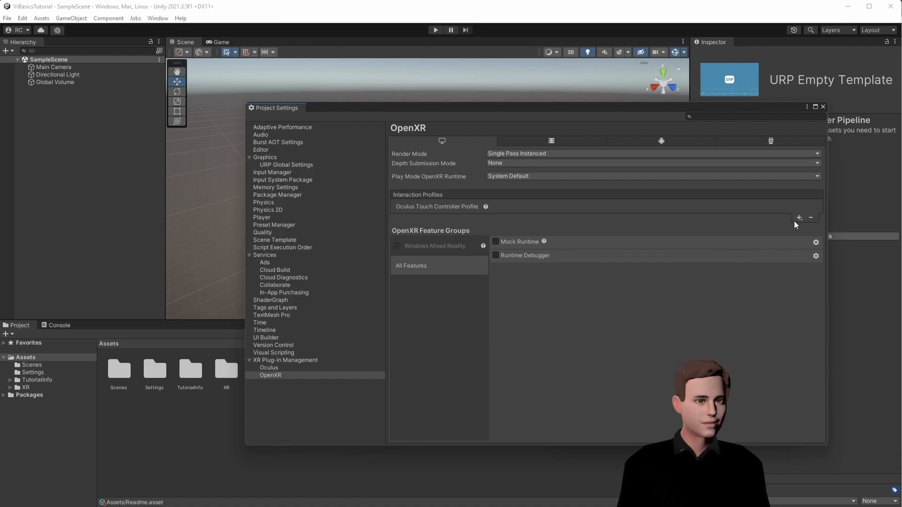
left_click(799, 217)
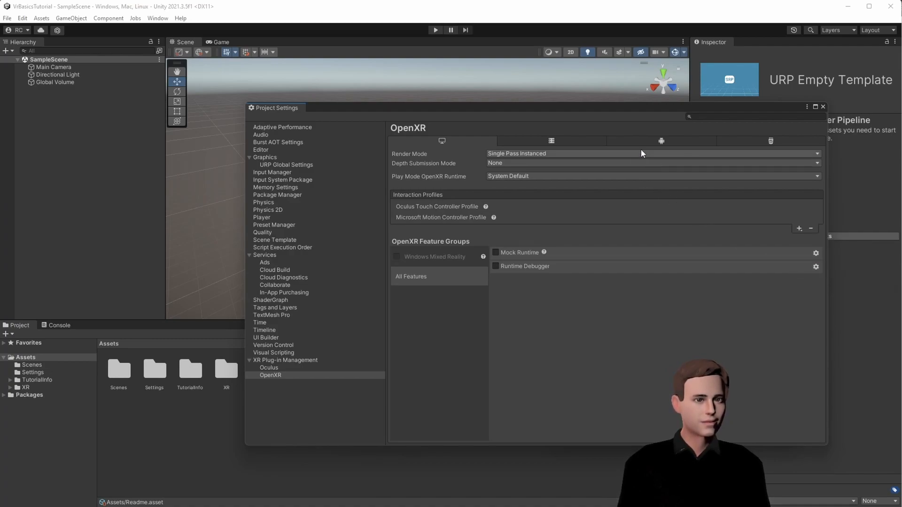
Add Oculus Touch Controller Profile to Android OpenXR, enable Oculus Quest Support, close validation
left_click(661, 140)
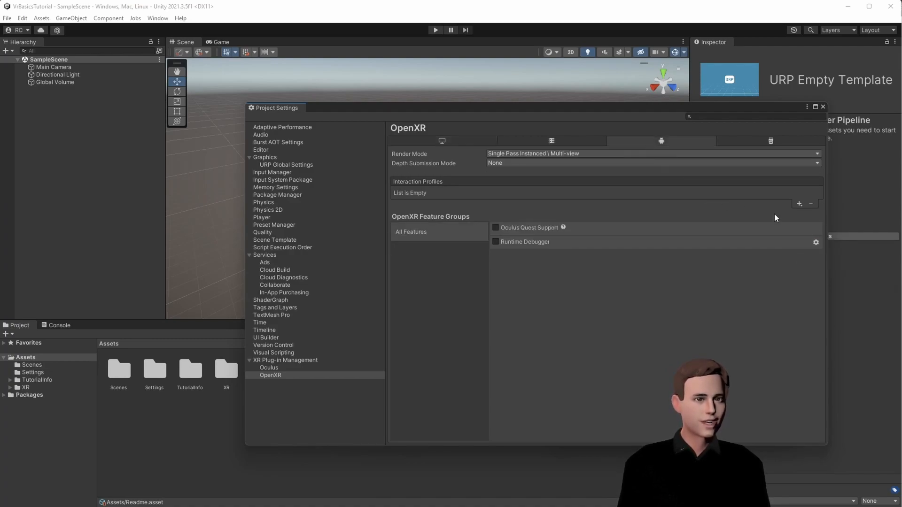
left_click(798, 203)
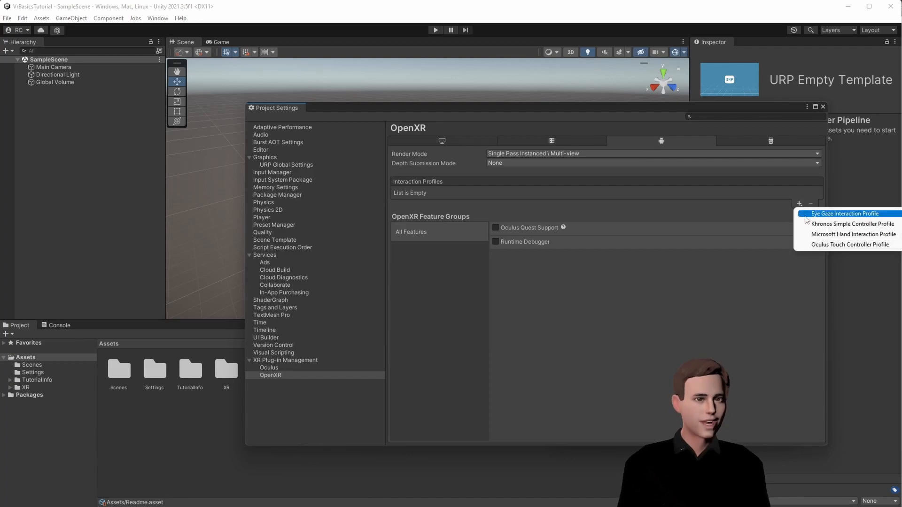
left_click(850, 244)
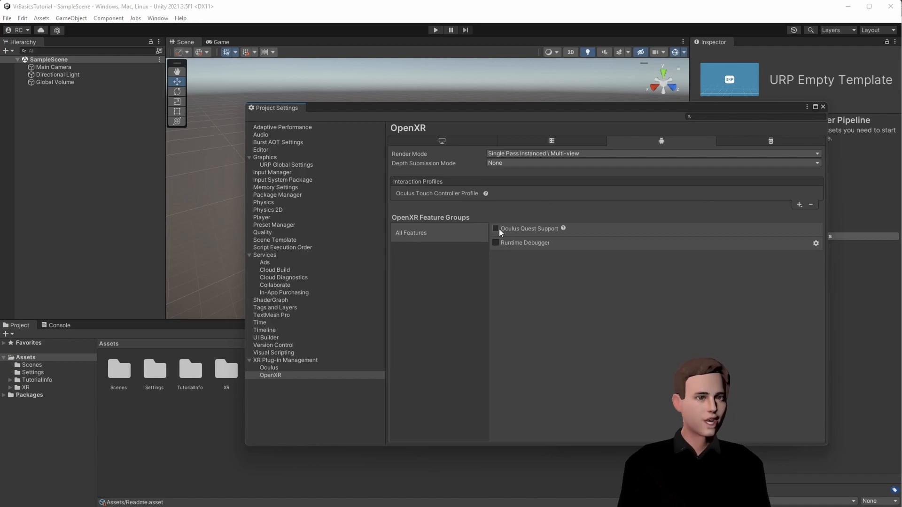
left_click(495, 228)
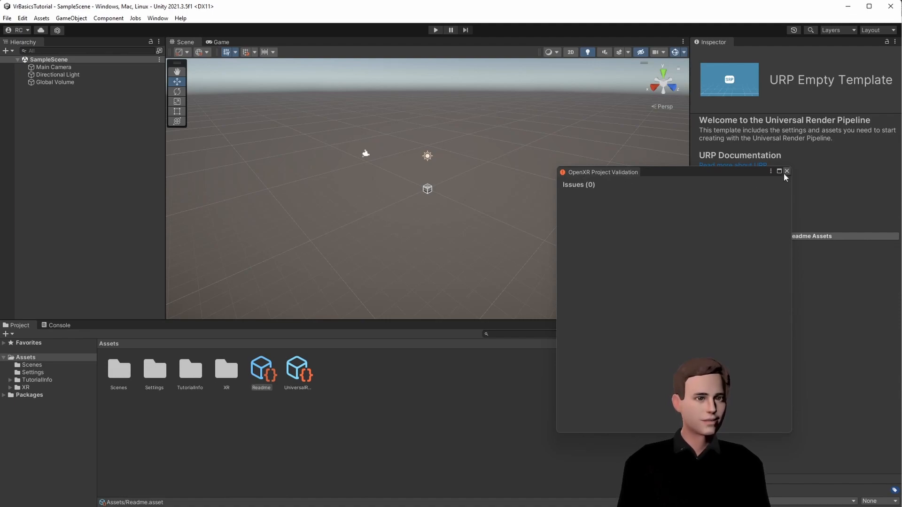
left_click(786, 171)
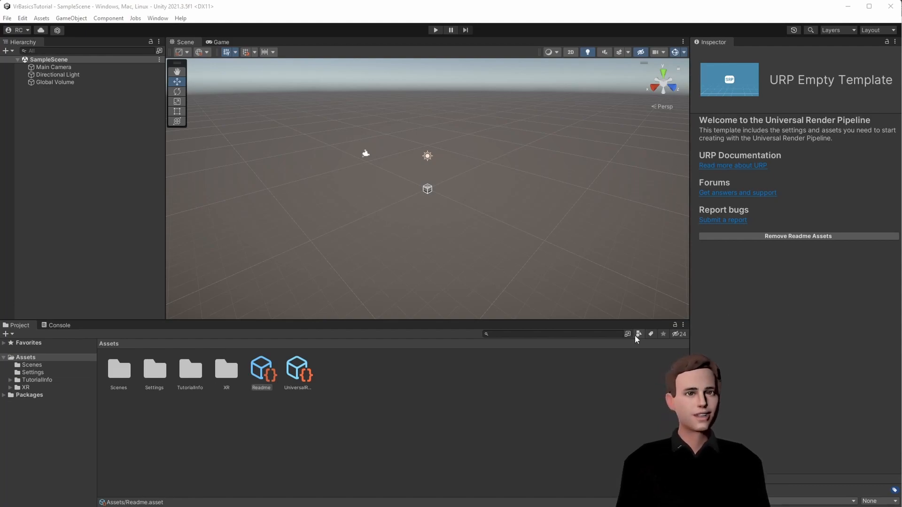
left_click(156, 18)
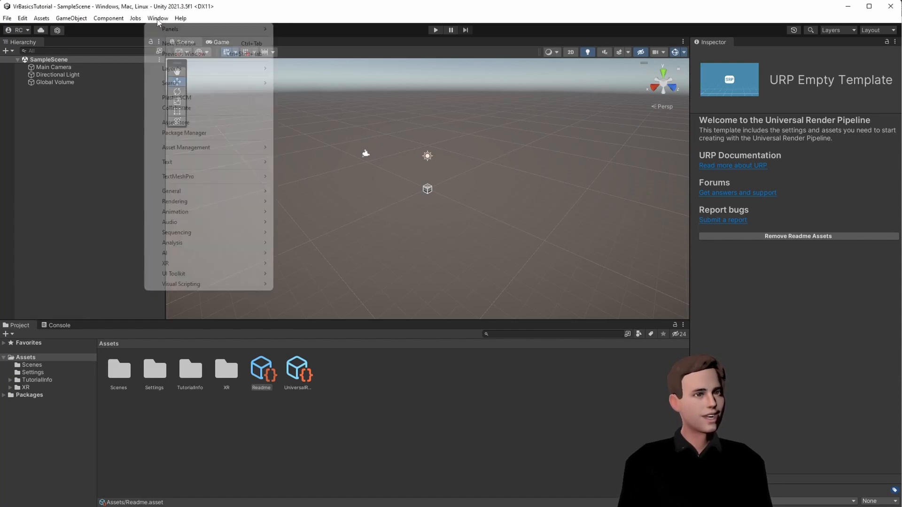
left_click(184, 133)
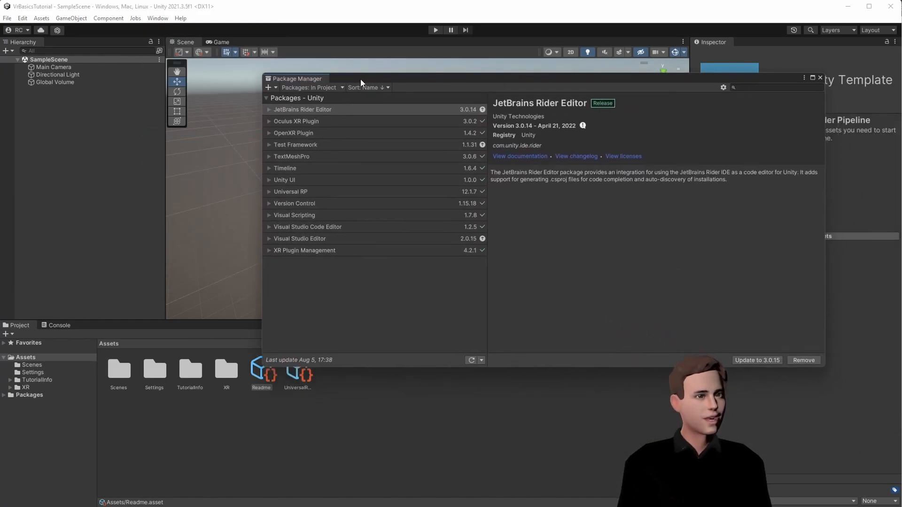
left_click(310, 87)
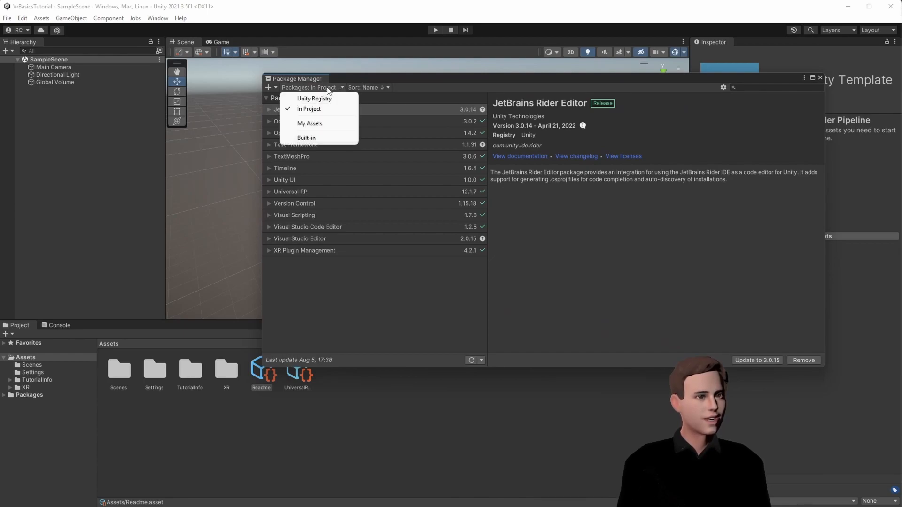
left_click(314, 99)
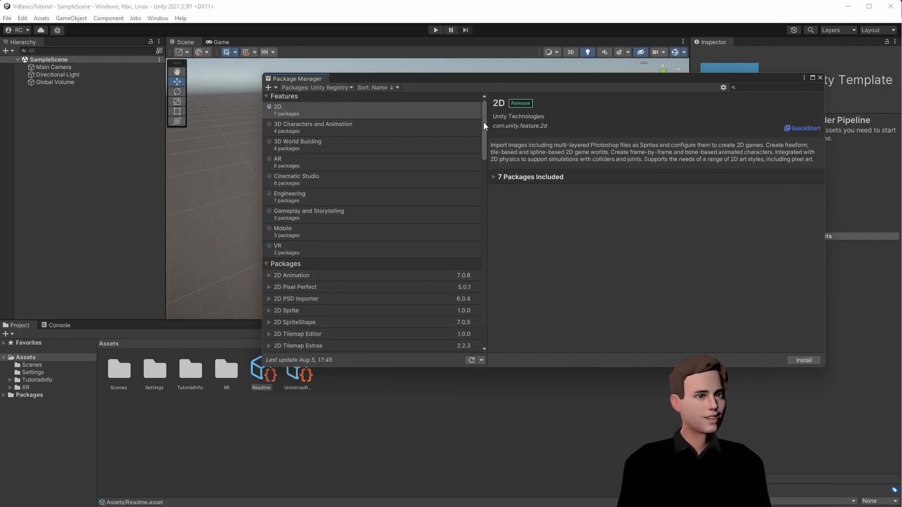
scroll("down", 3)
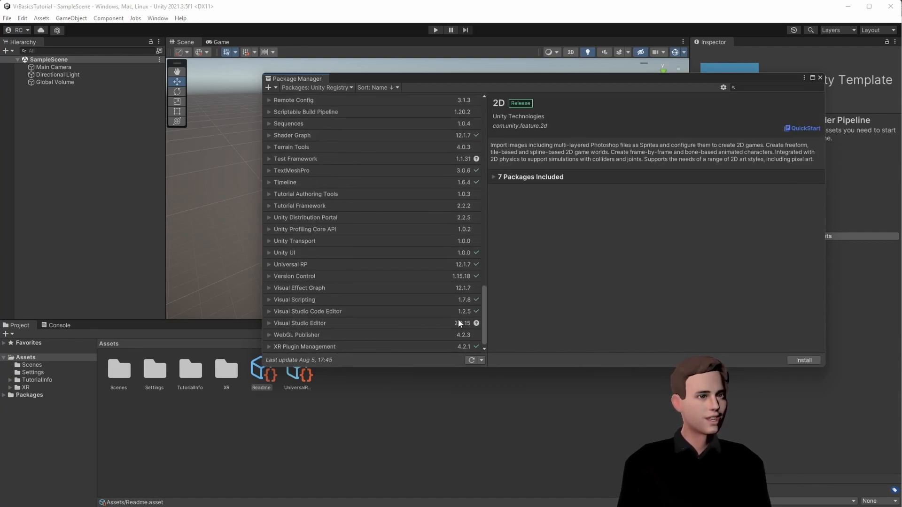
left_click(723, 87)
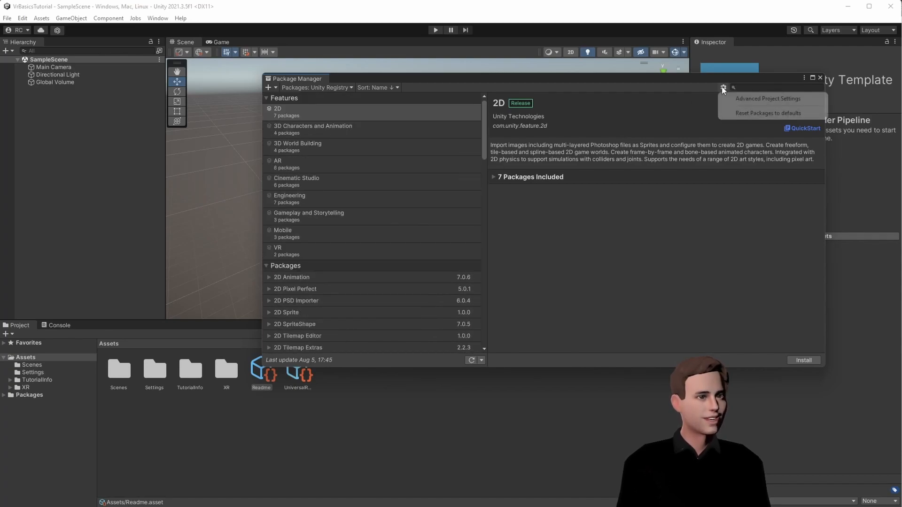
left_click(767, 98)
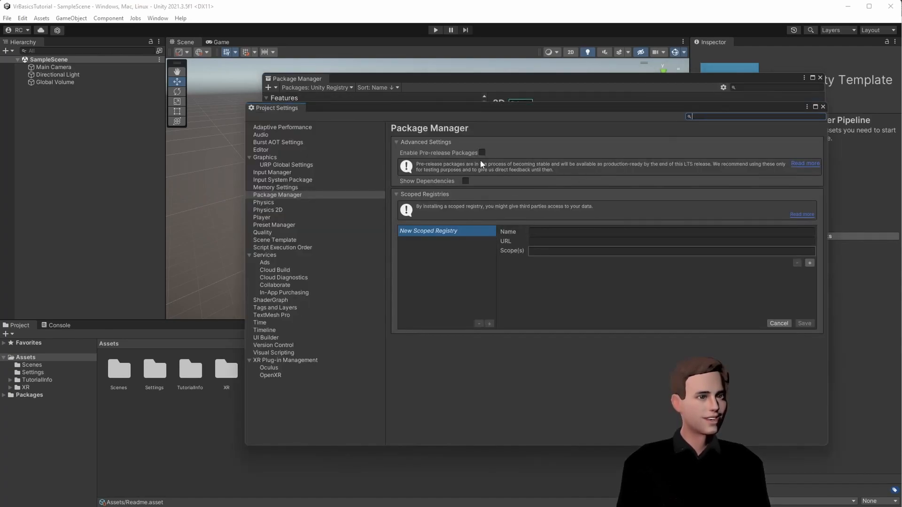
left_click(482, 152)
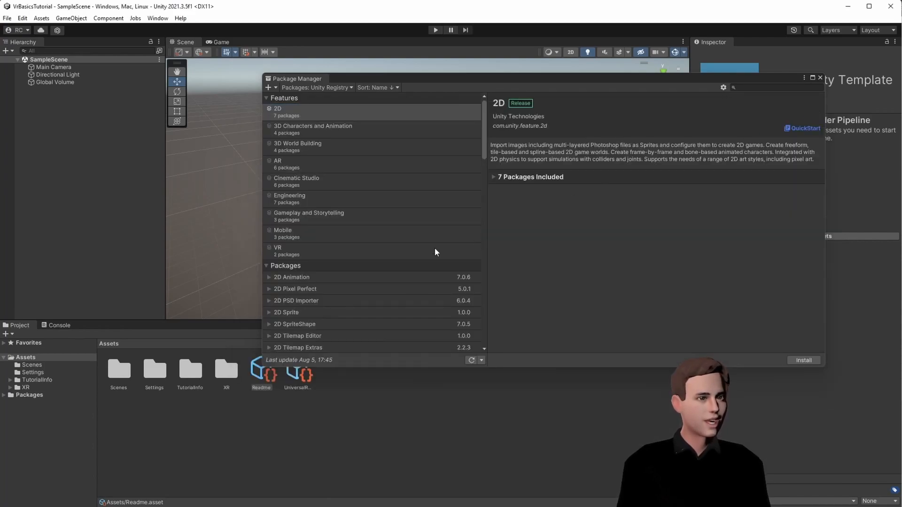
mouse_move(412, 179)
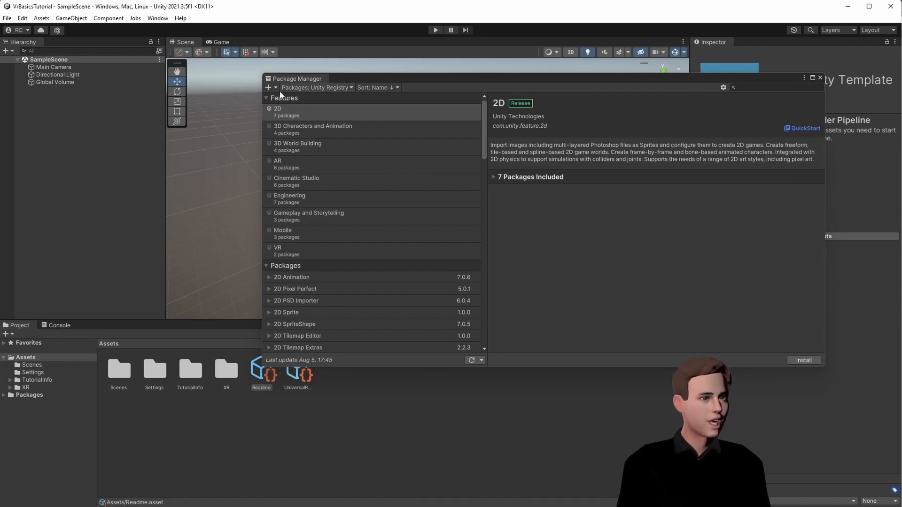
Add com.unity.xr.interaction.toolkit version 2.0 by name and approve the interaction layer update
left_click(269, 87)
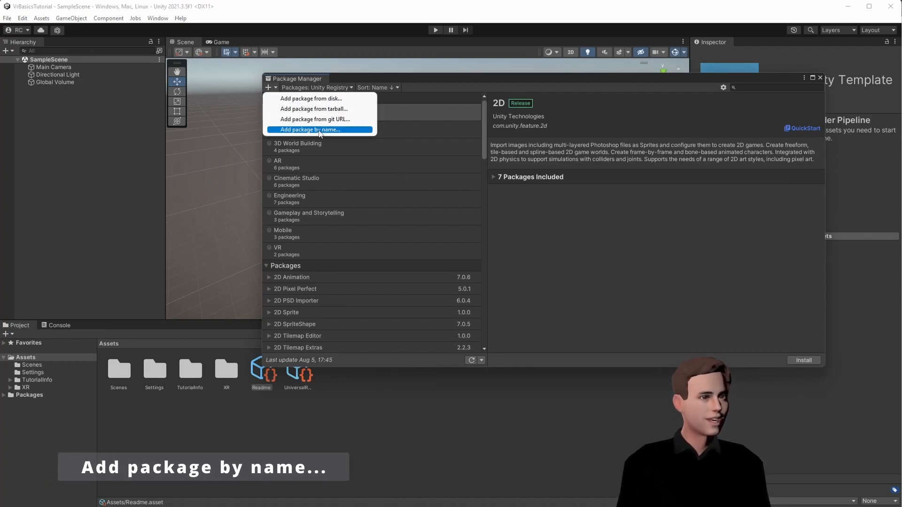
left_click(310, 130)
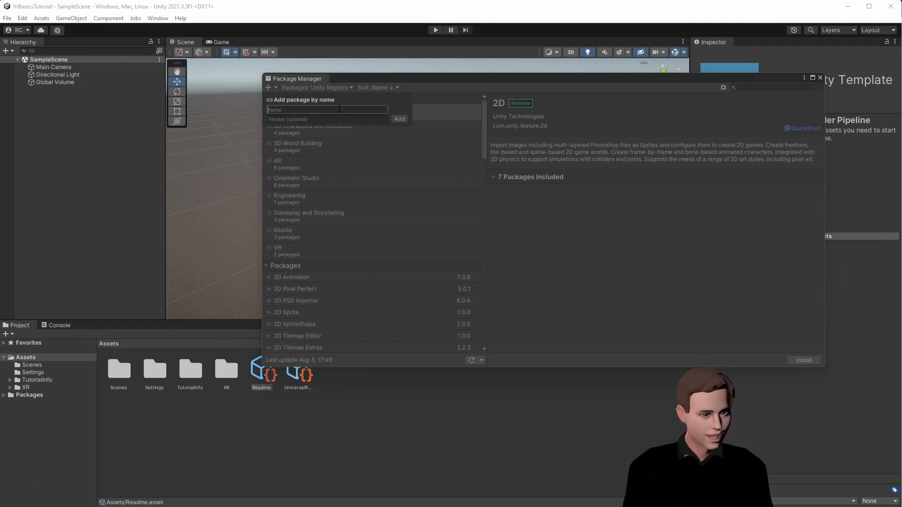
type("com.unity.xr.interaction.toolkit")
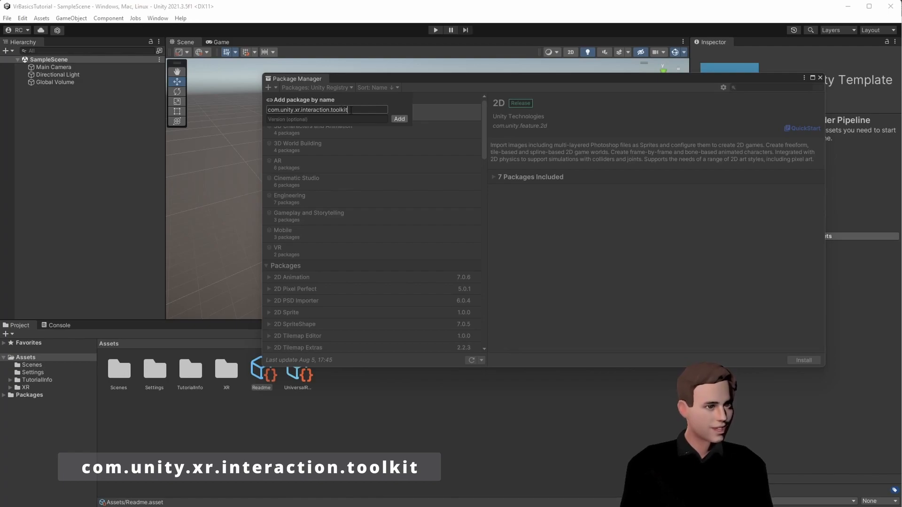
left_click(326, 119)
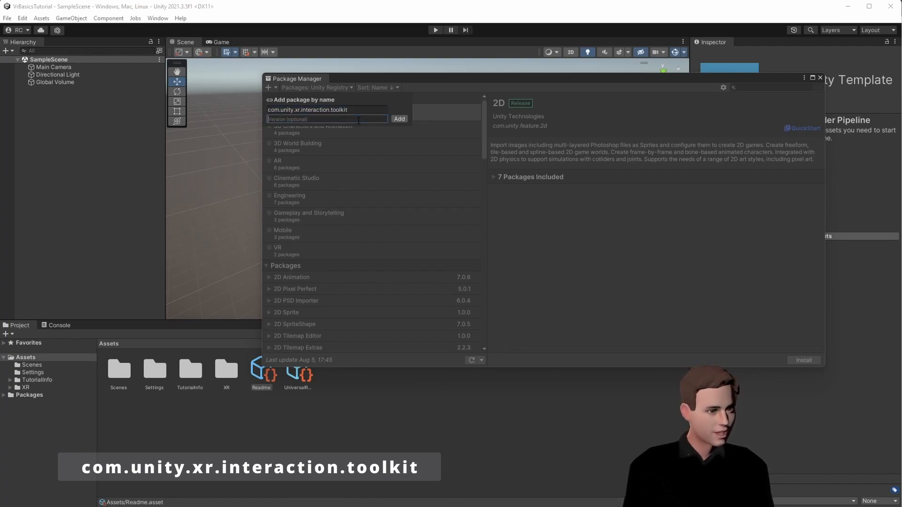
type("2.0")
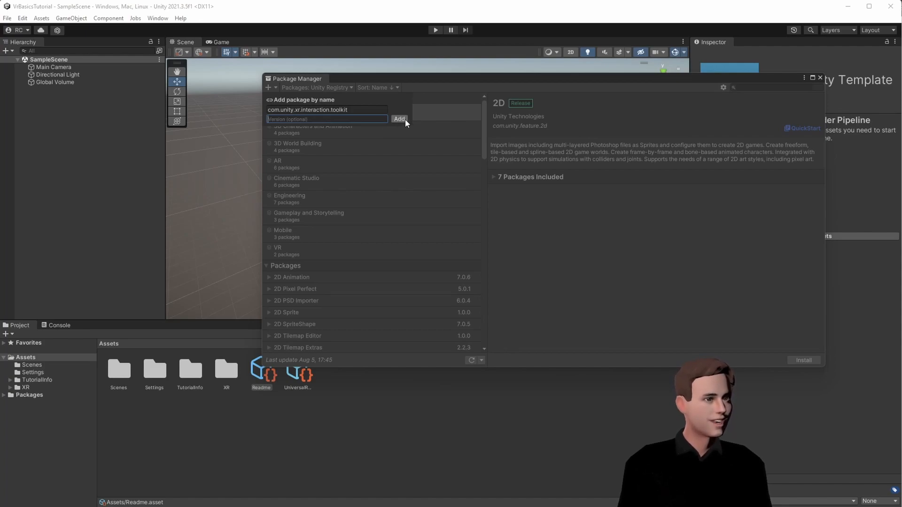
left_click(399, 119)
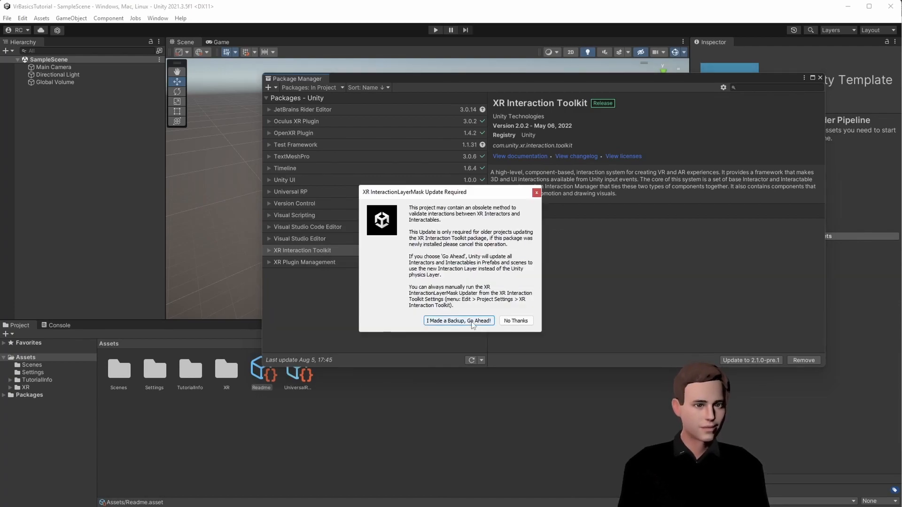
left_click(458, 320)
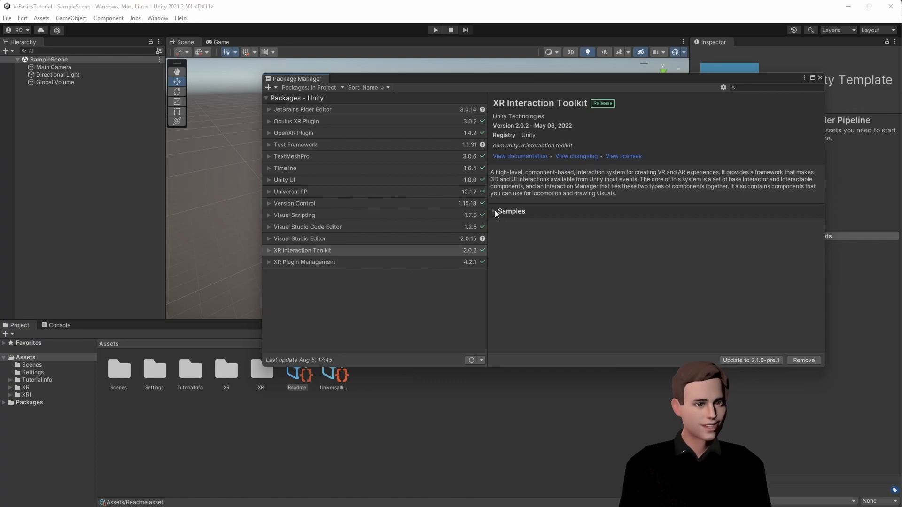
Import the Starter Assets sample and inspect XRI Default Input Actions' LeftHand Interaction map
left_click(494, 210)
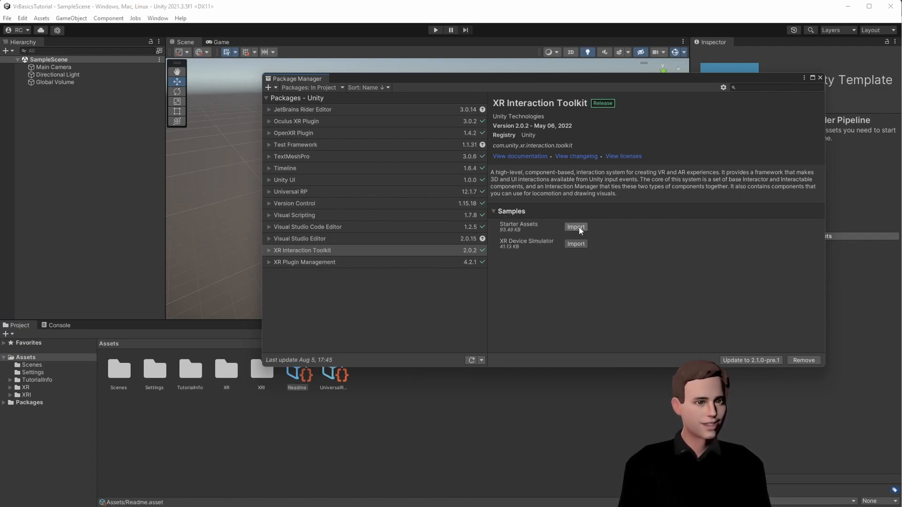
left_click(575, 226)
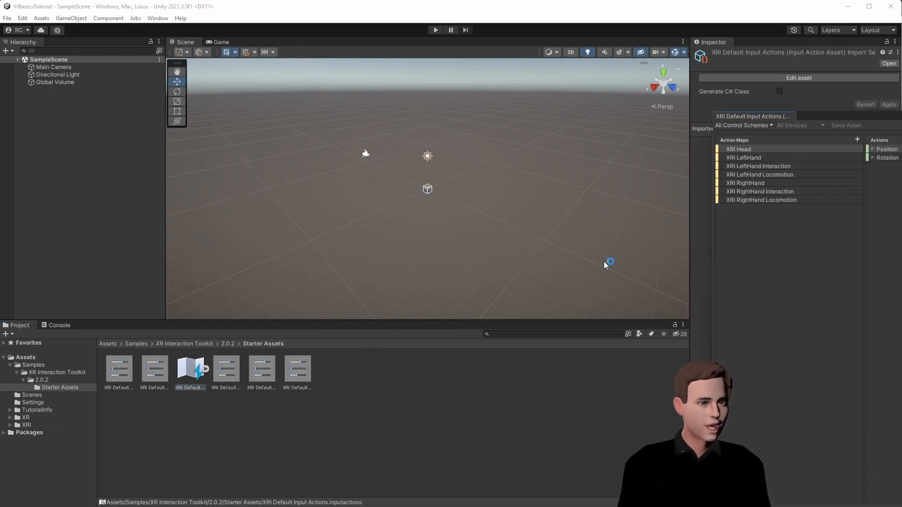
double_click(190, 368)
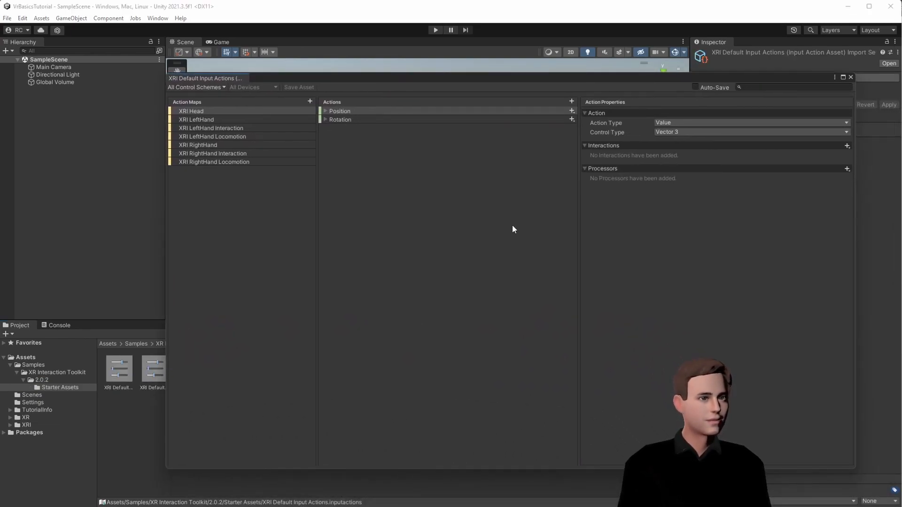
mouse_move(332, 159)
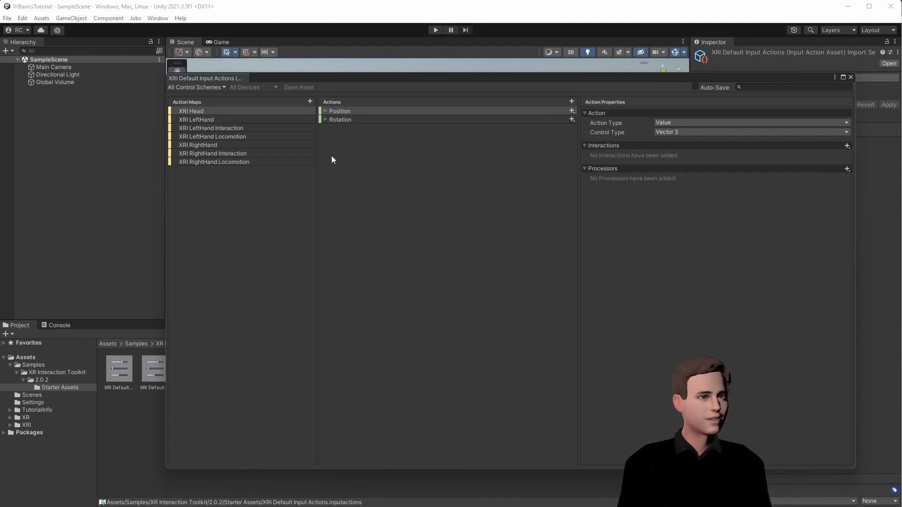
left_click(211, 128)
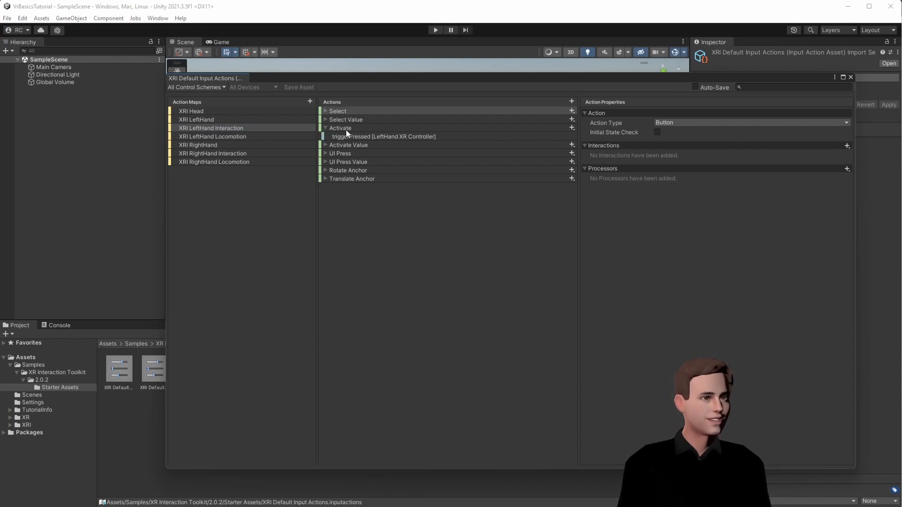
left_click(383, 136)
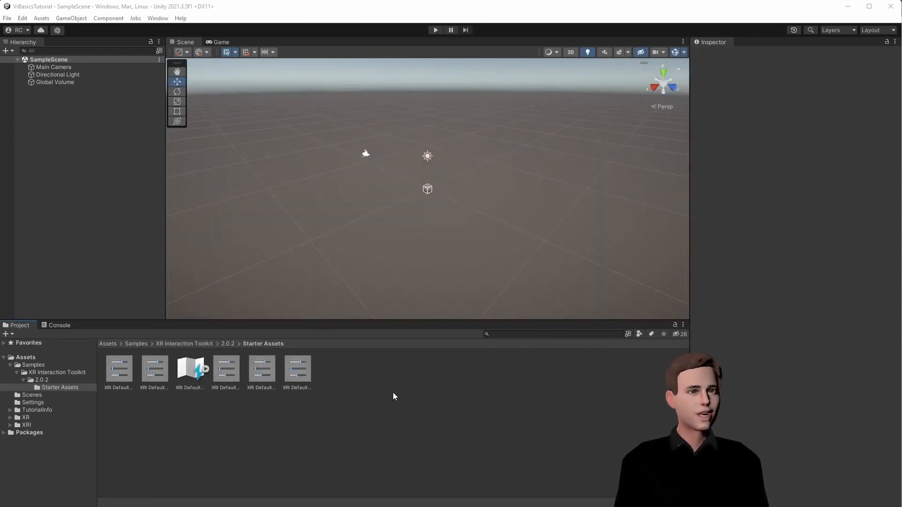
Make the XRI Default Continuous Move, Left Controller and Snap Turn presets component defaults
left_click(118, 369)
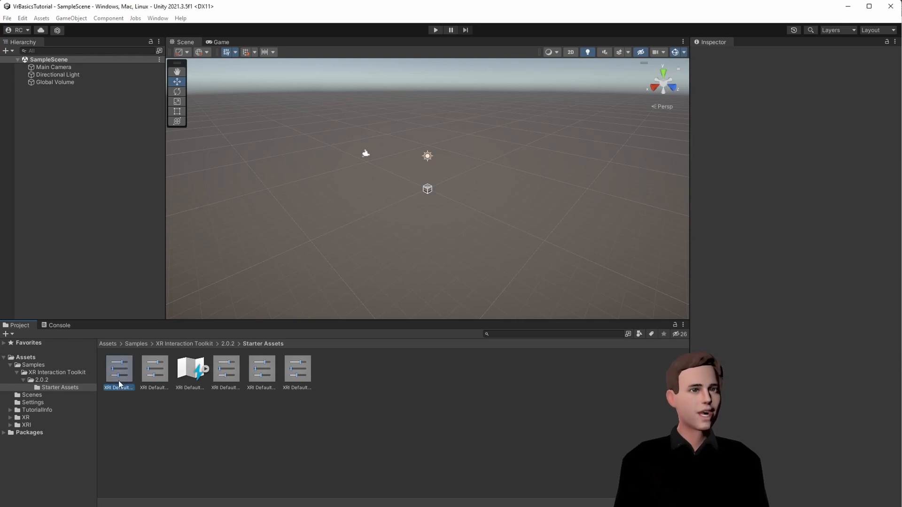
left_click(118, 370)
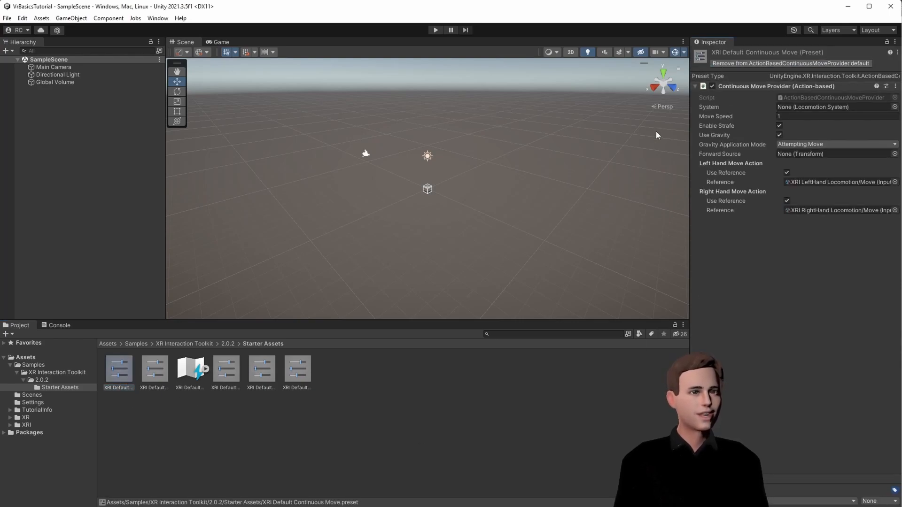
left_click(225, 369)
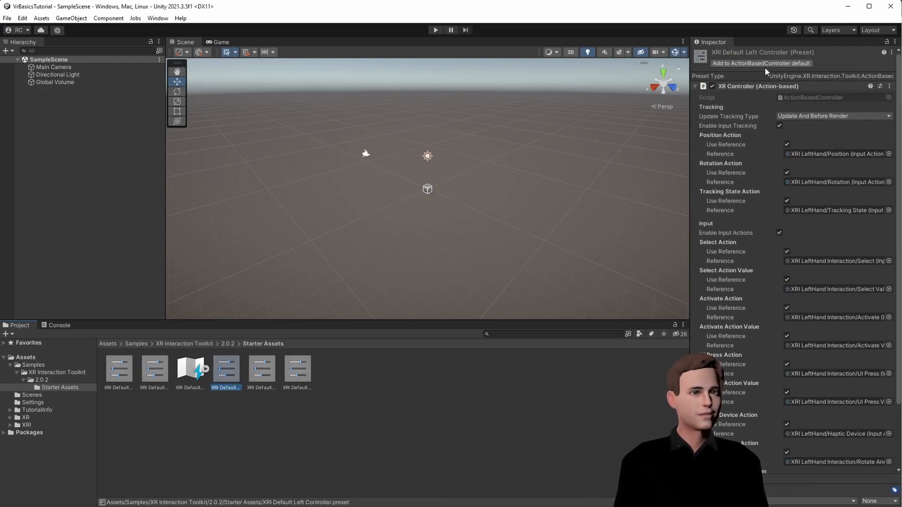
left_click(297, 369)
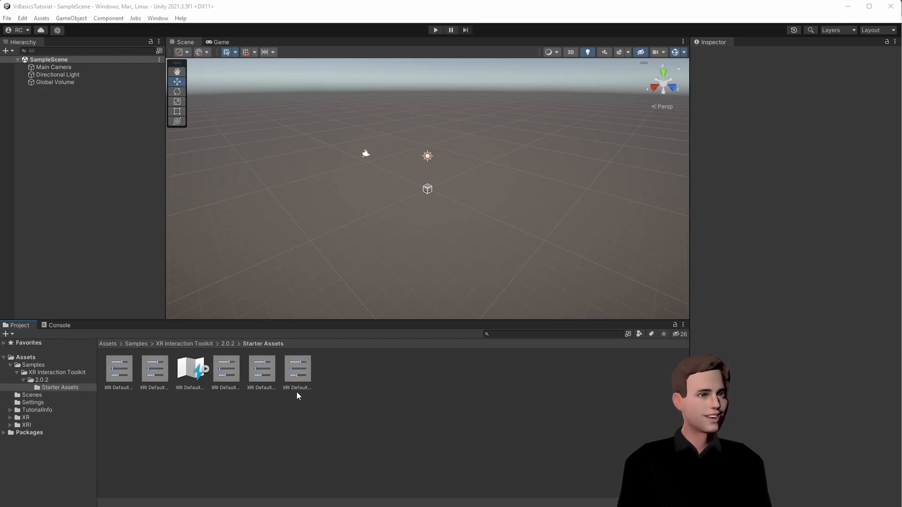
left_click(297, 369)
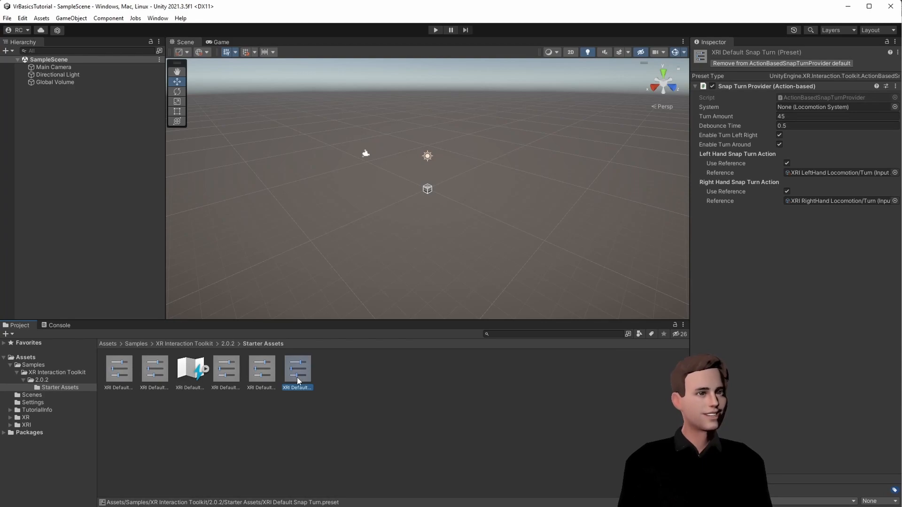
mouse_move(429, 441)
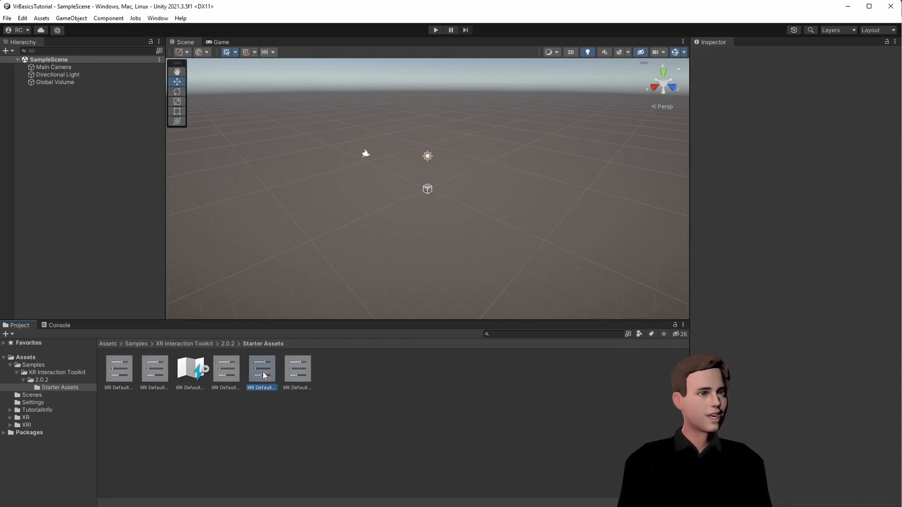
left_click(225, 368)
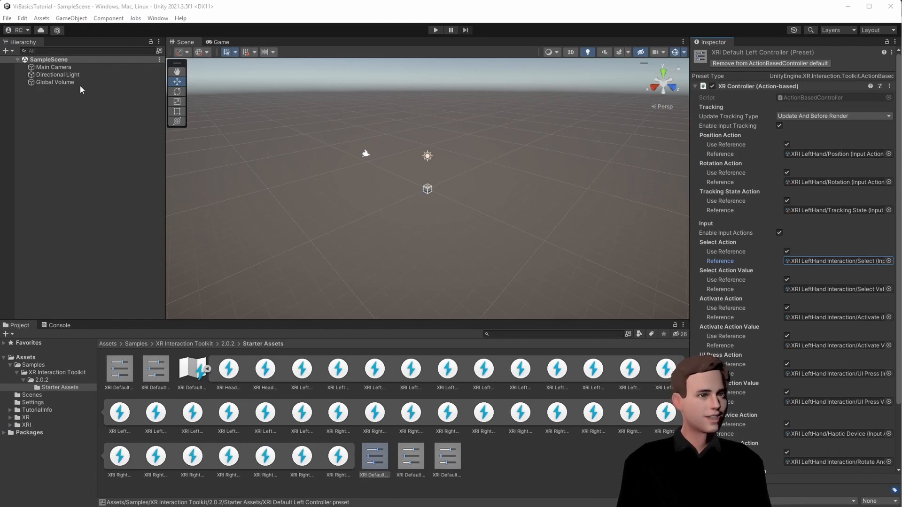
In Project Settings' Preset Manager, filter the controller presets by 'Right' and 'Left'
left_click(22, 18)
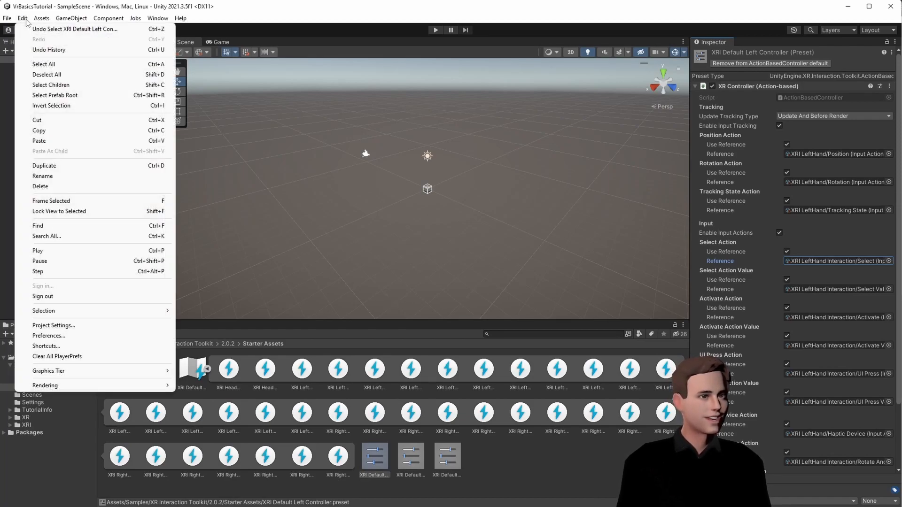
mouse_move(53, 325)
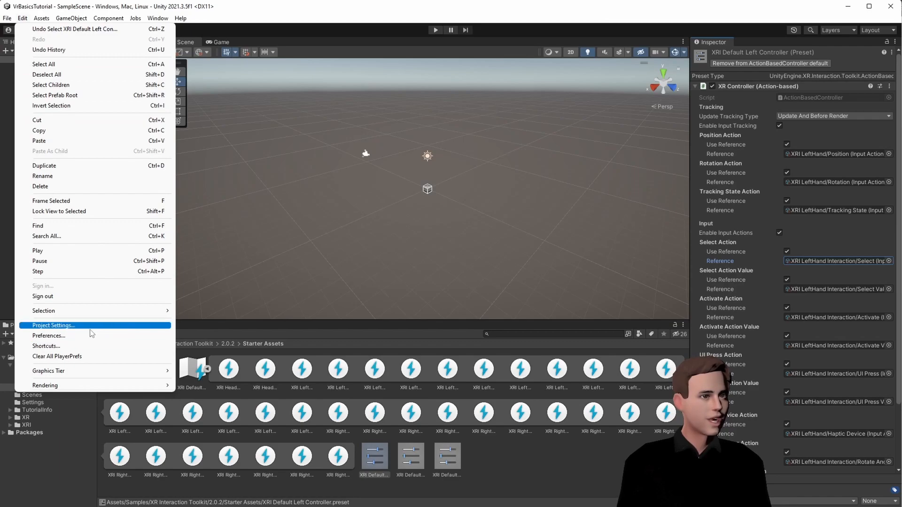
left_click(52, 326)
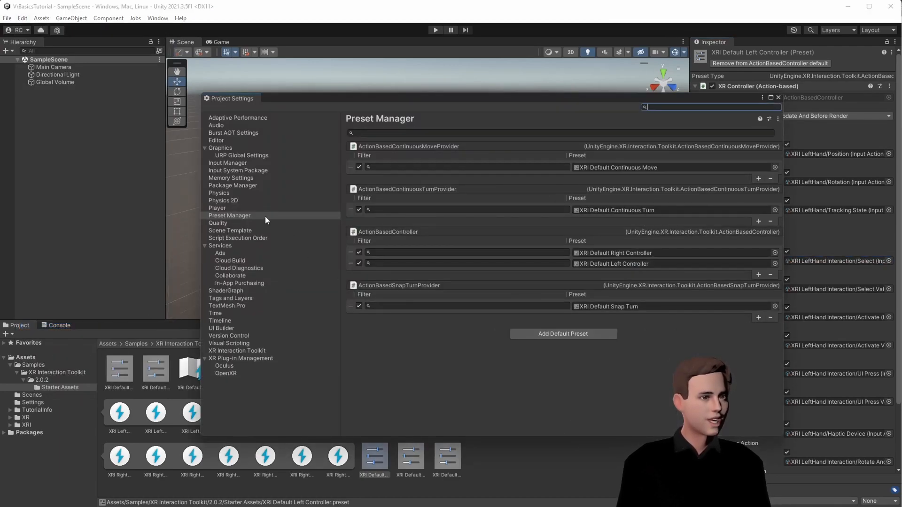
left_click(466, 253)
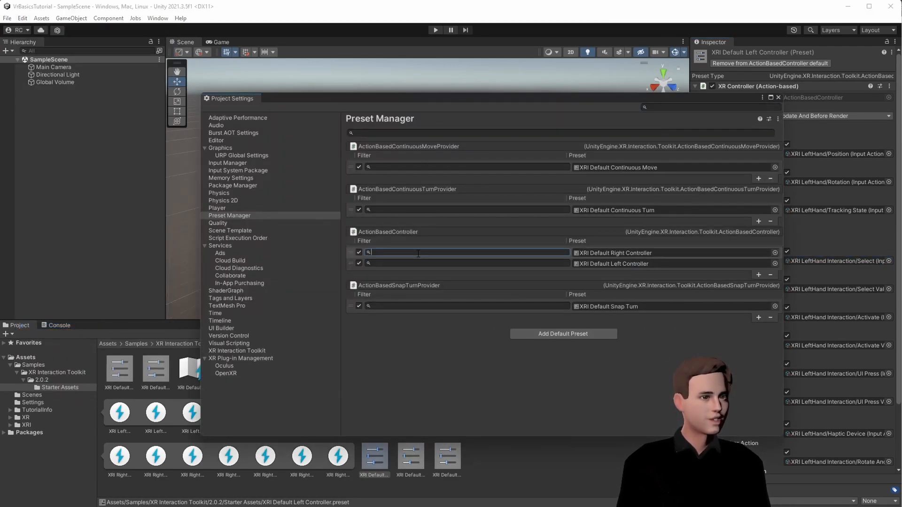
type("Right")
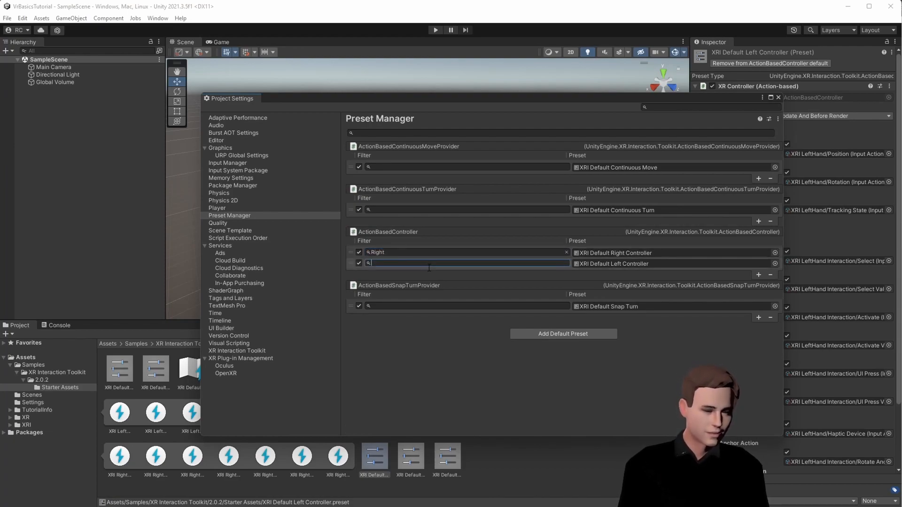
type("Left")
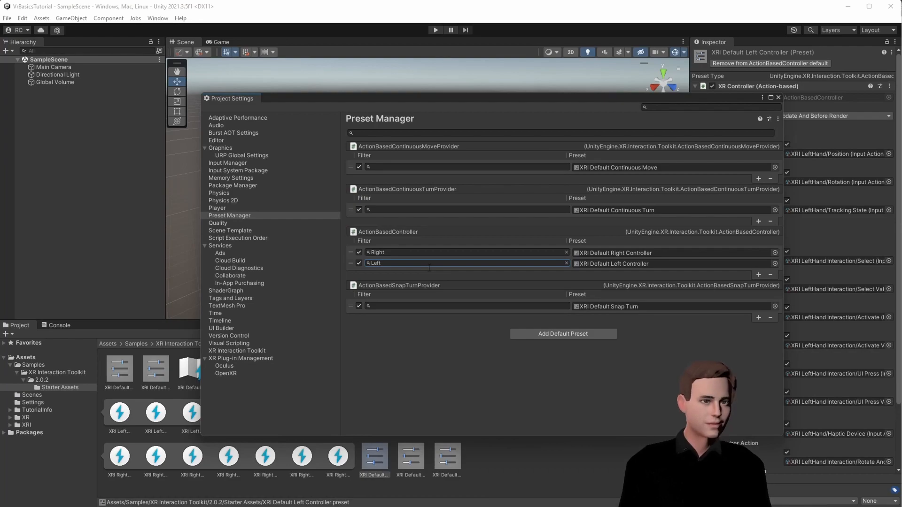
mouse_move(576, 236)
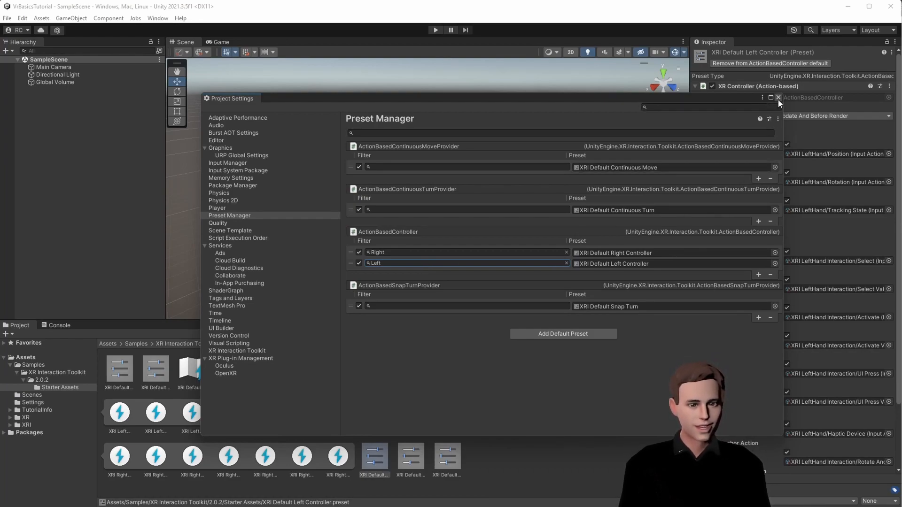
left_click(777, 97)
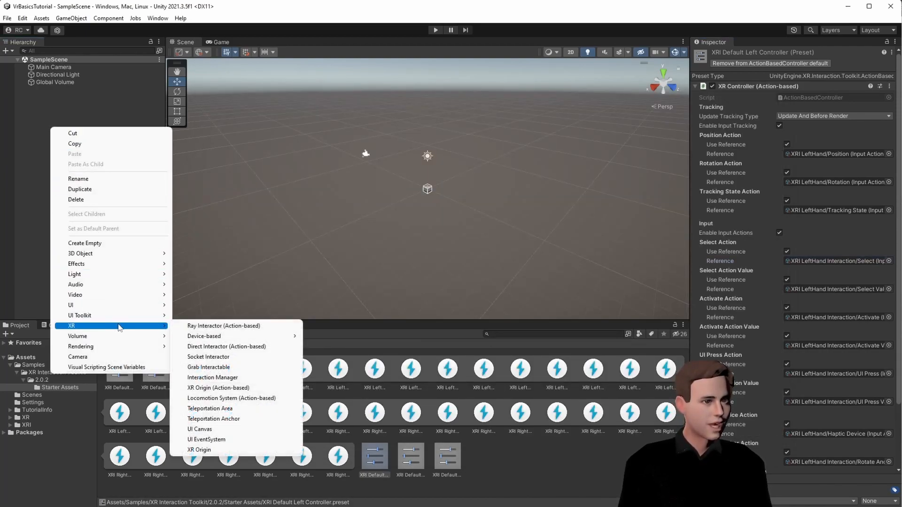
mouse_move(199, 450)
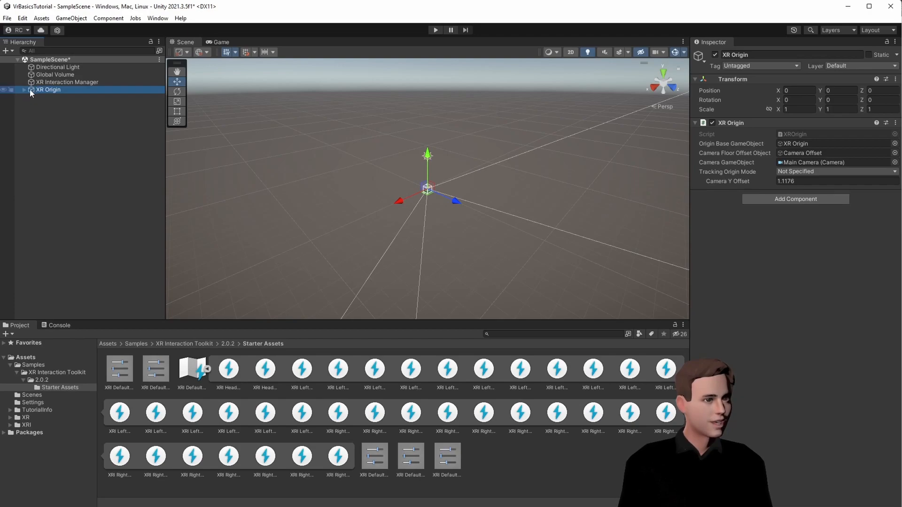
Expand the XR Origin rig and inspect the LeftHand and RightHand Controller settings
left_click(18, 90)
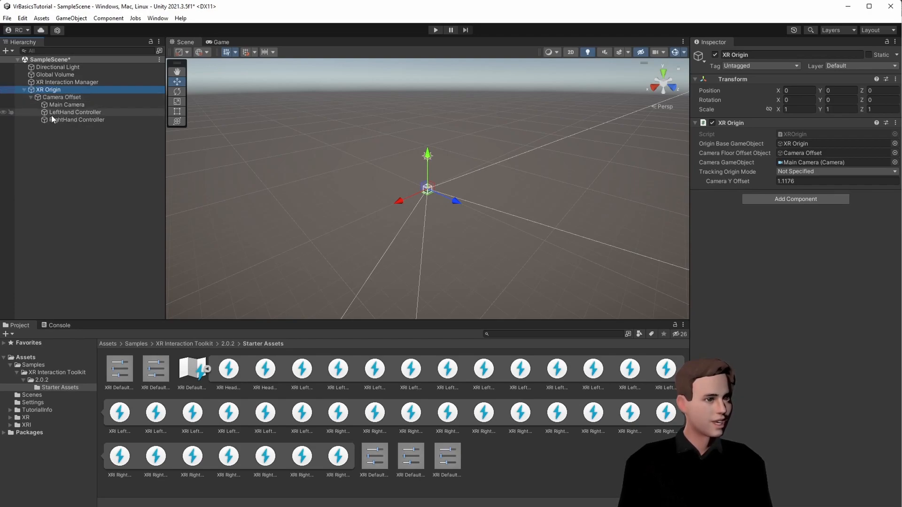
left_click(74, 113)
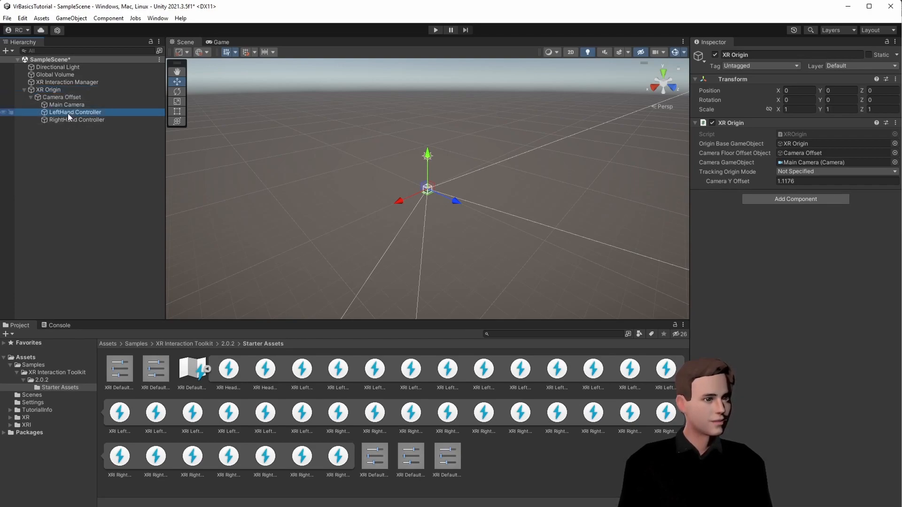
left_click(74, 112)
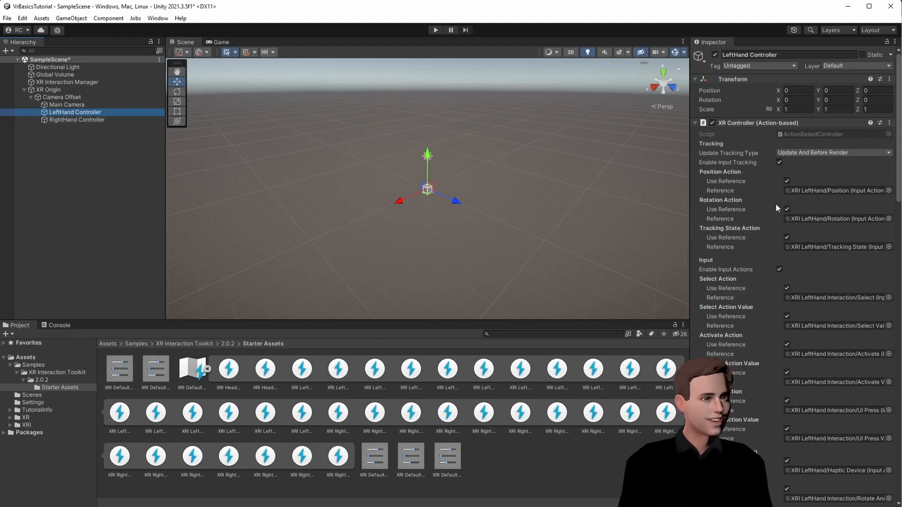
left_click(75, 119)
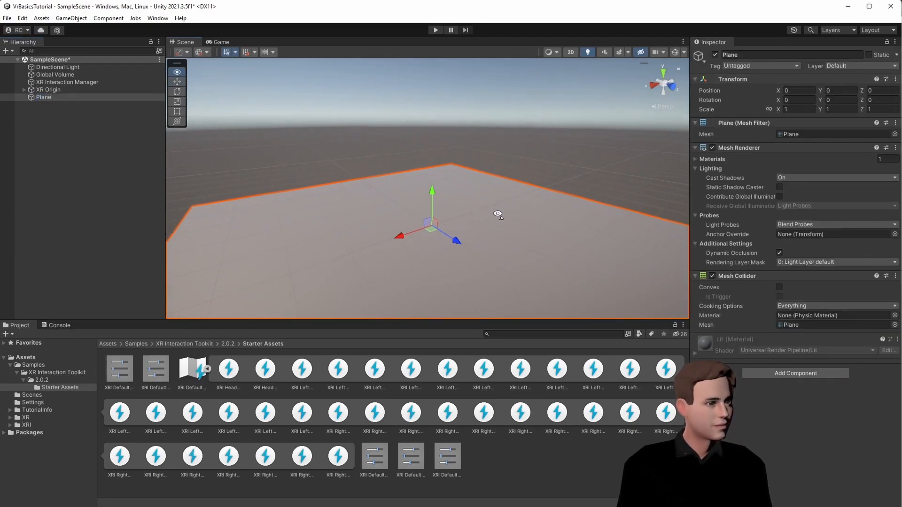
Bring up the Hierarchy create menu, then recheck the LeftHand Controller's action settings
right_click(43, 97)
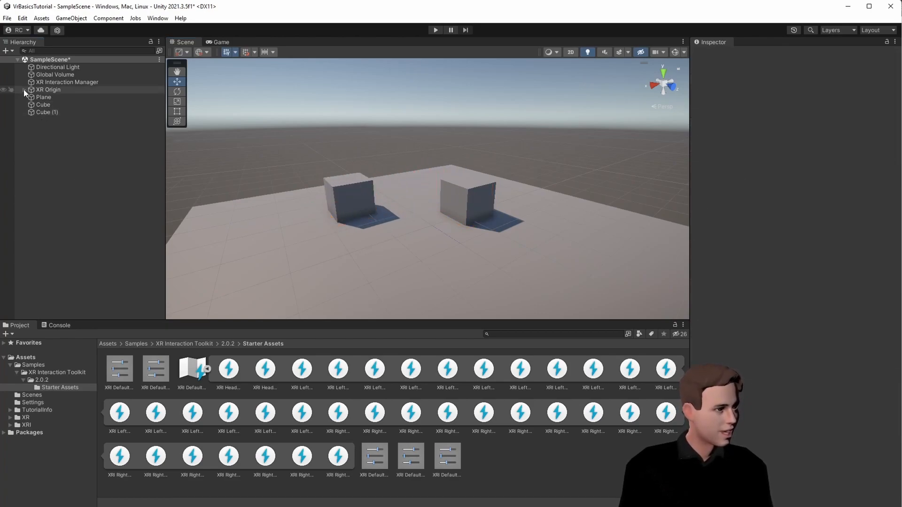
left_click(75, 111)
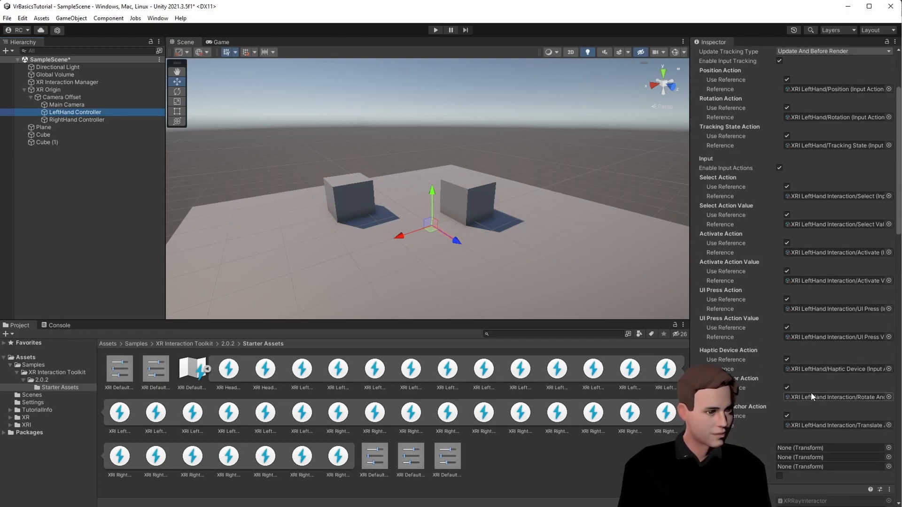
scroll("down", 3)
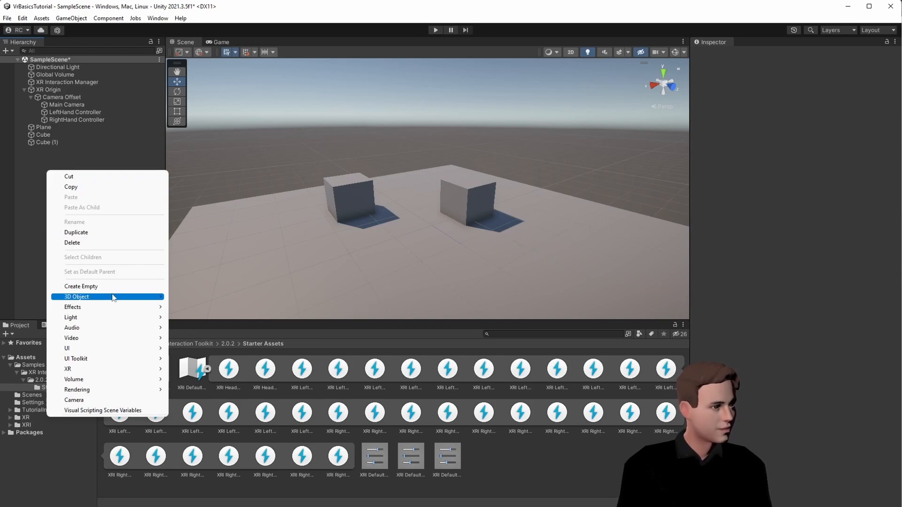
Create a cube scaled to 0.1, then select the left and right hand controllers
left_click(76, 296)
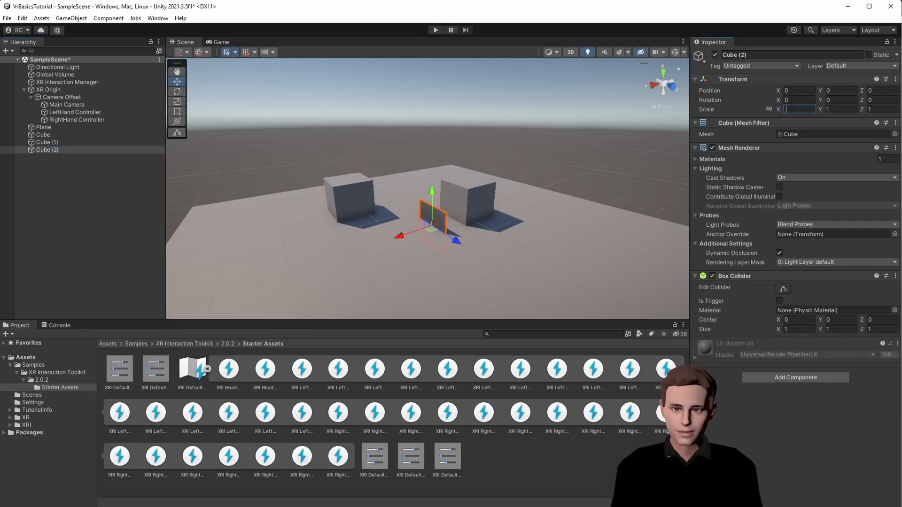
type("0.1")
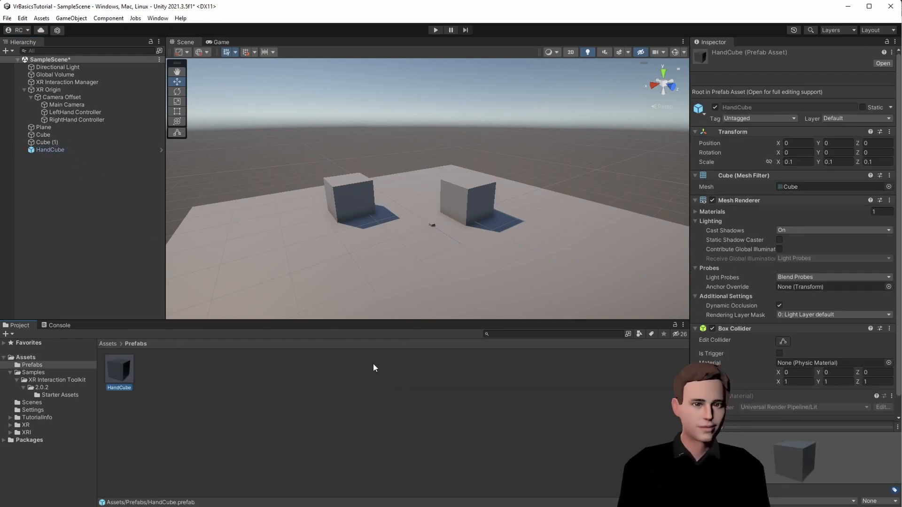
left_click(74, 112)
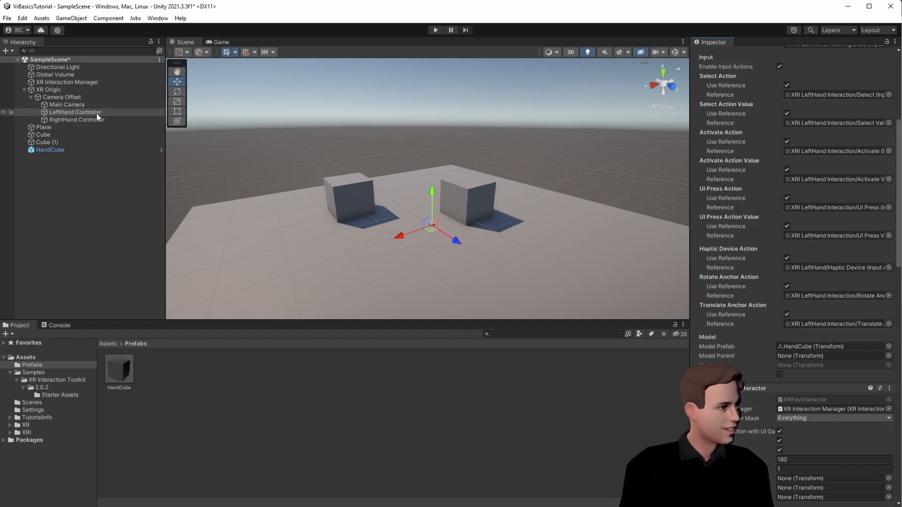
left_click(76, 119)
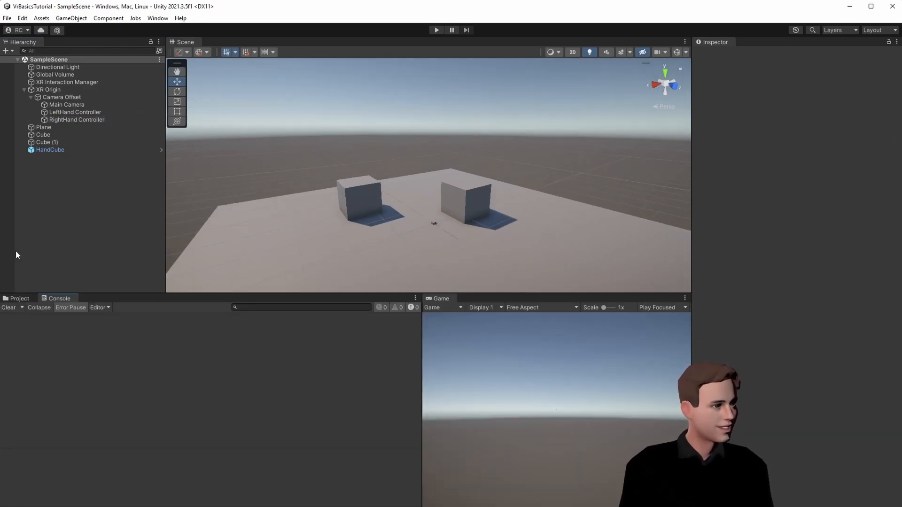
Delete the HandCube instance and set XR Origin's Tracking Origin Mode to Floor
left_click(51, 149)
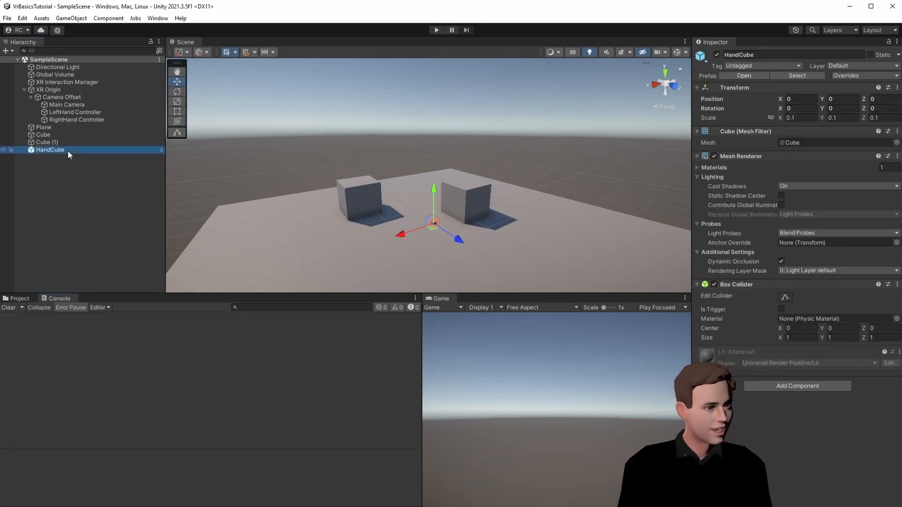
key("Delete")
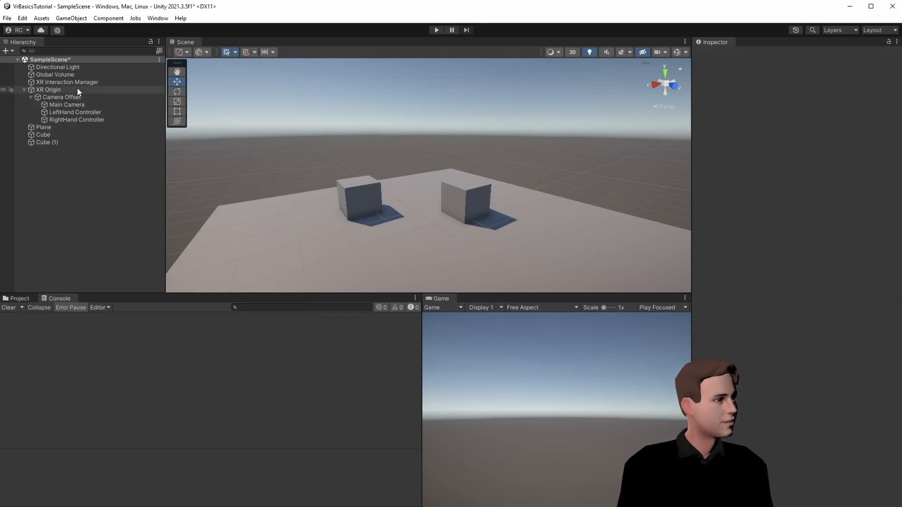
left_click(67, 81)
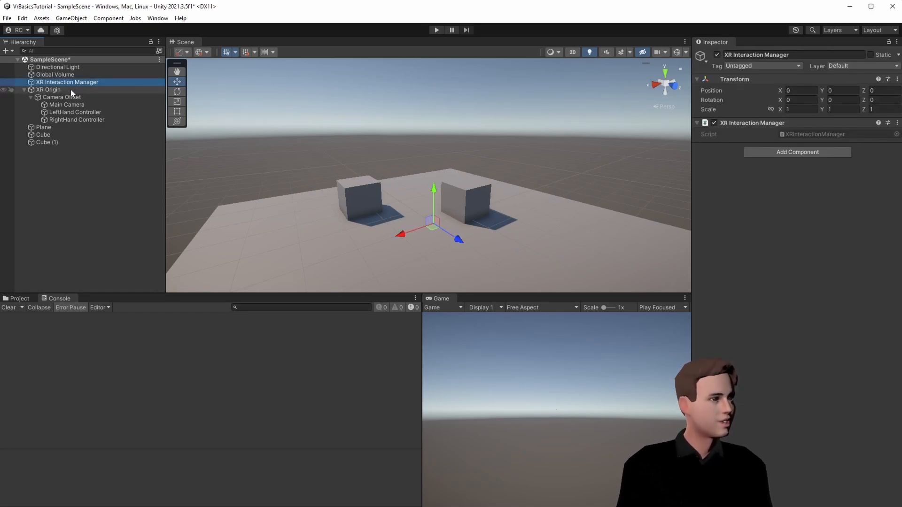
left_click(49, 90)
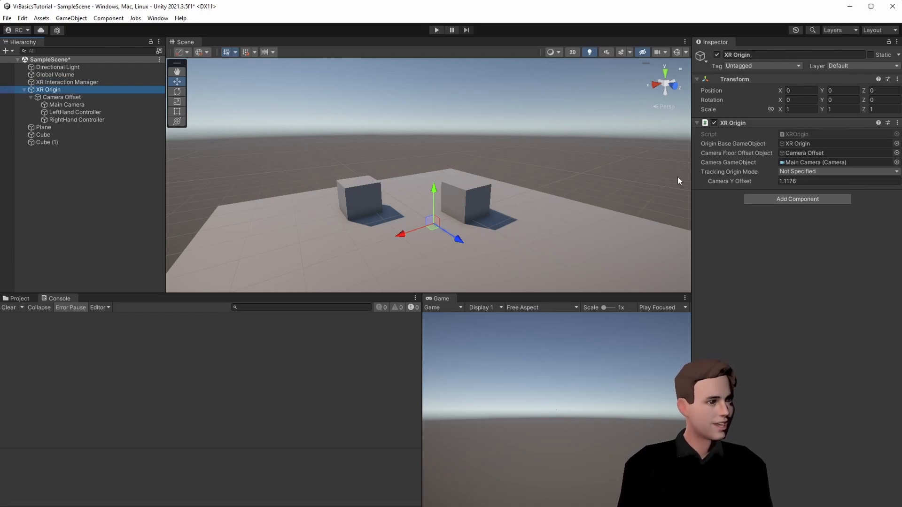
left_click(835, 172)
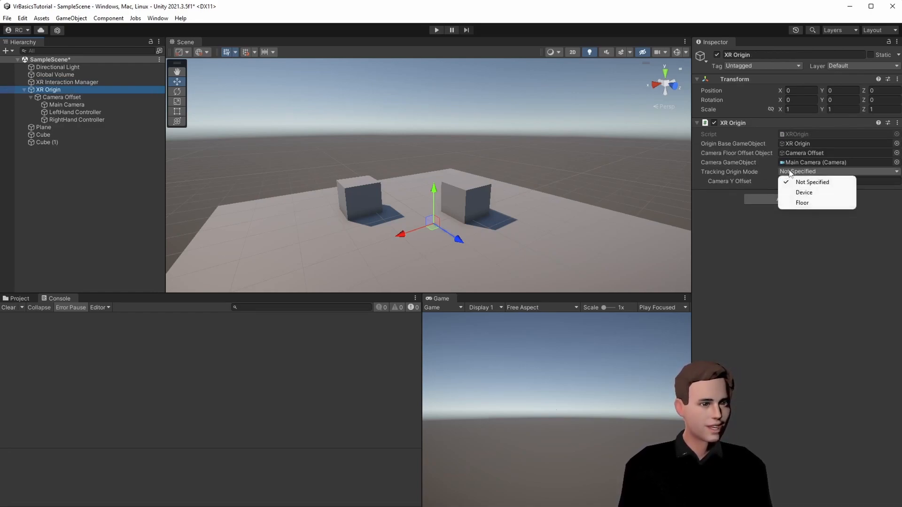
left_click(801, 202)
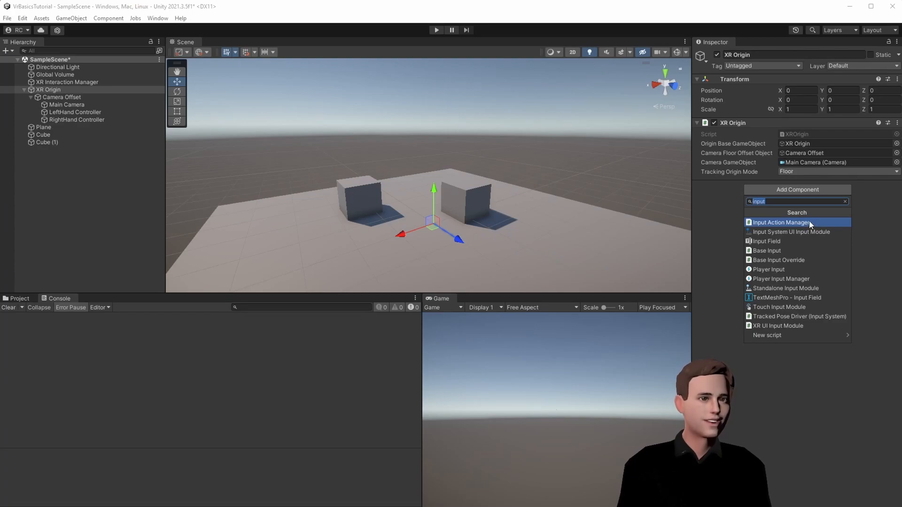
Add an Input Action Manager to XR Origin with XRI Default Input Actions as its asset
left_click(781, 222)
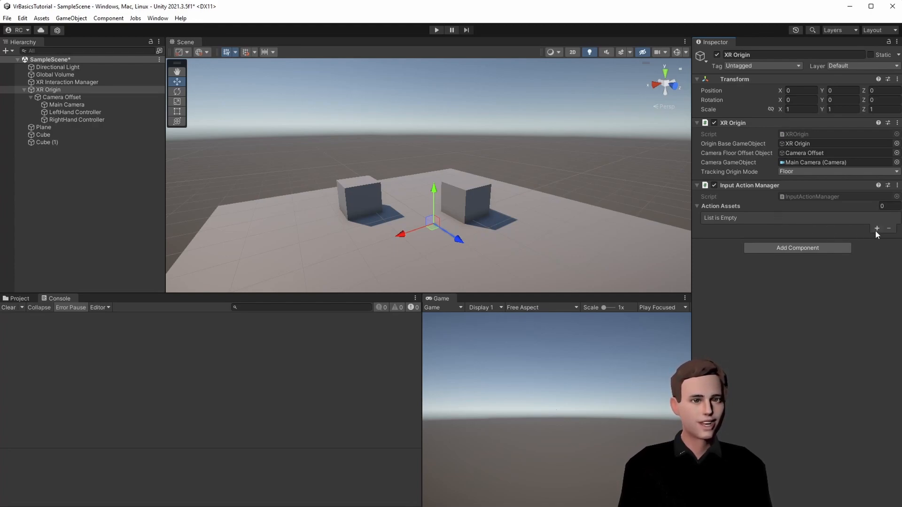
left_click(876, 229)
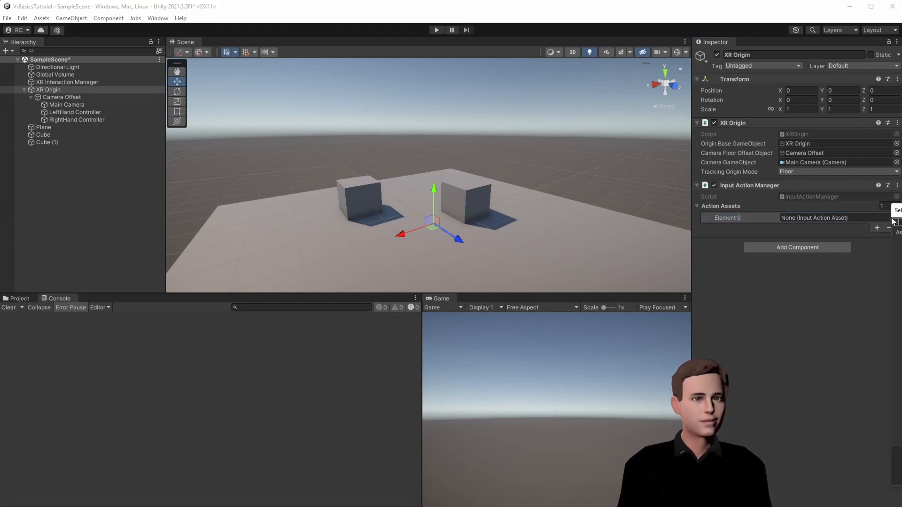
left_click(893, 218)
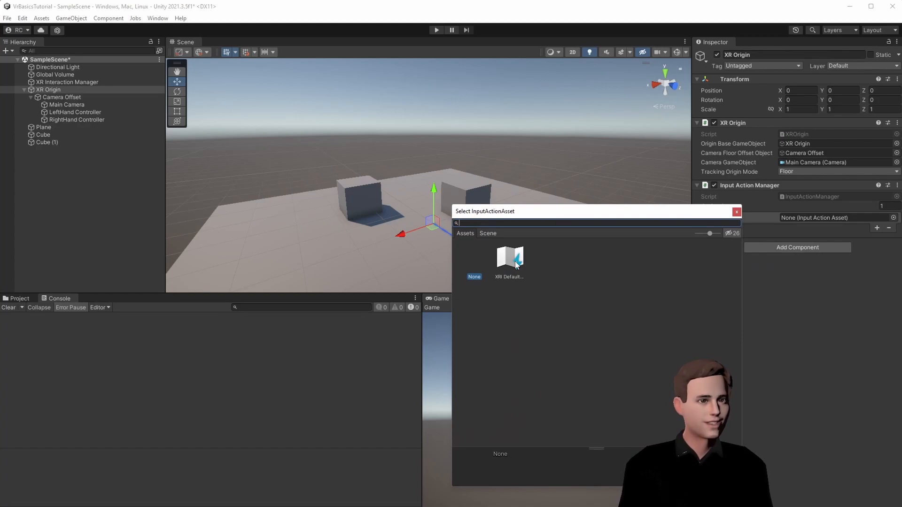
double_click(508, 258)
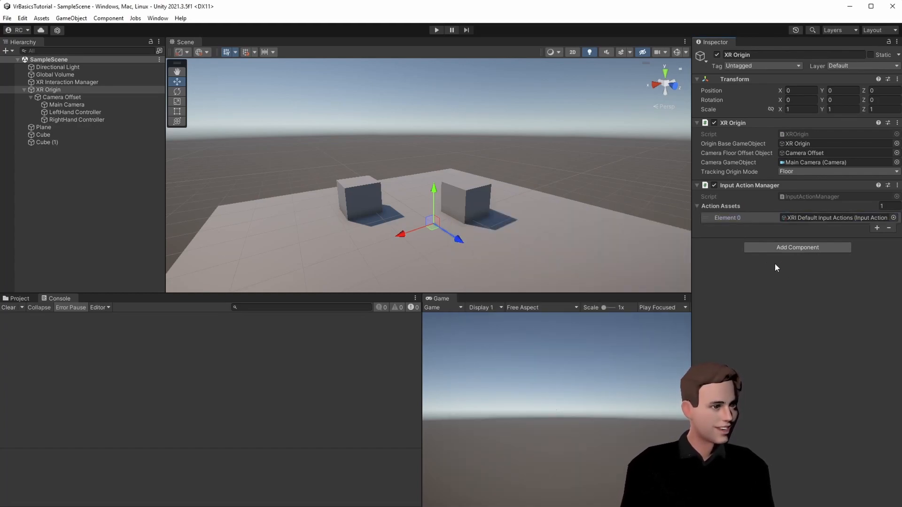
Open Player Settings from Build Settings to check that OpenXR is enabled
left_click(7, 18)
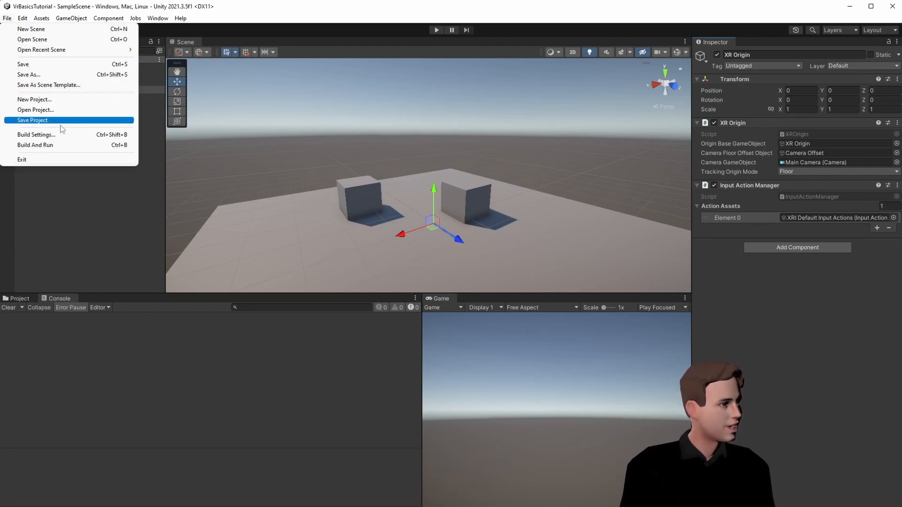
left_click(36, 134)
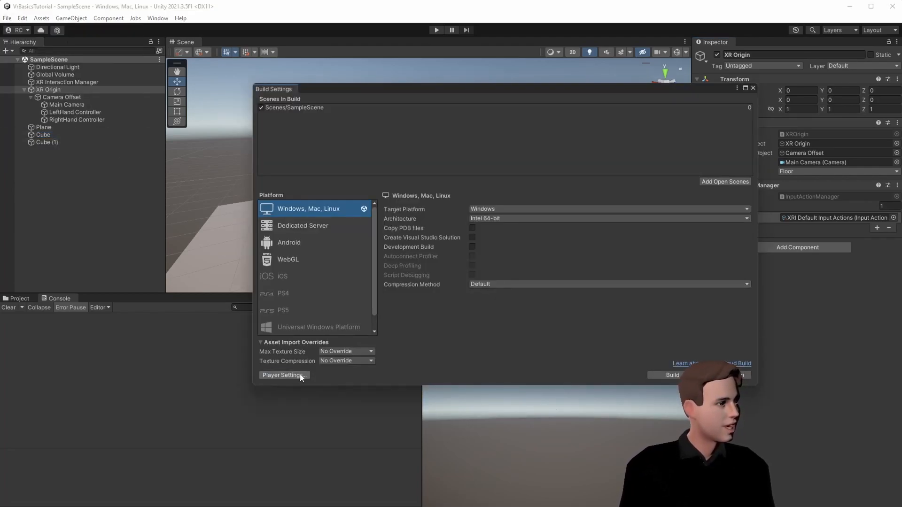
left_click(283, 375)
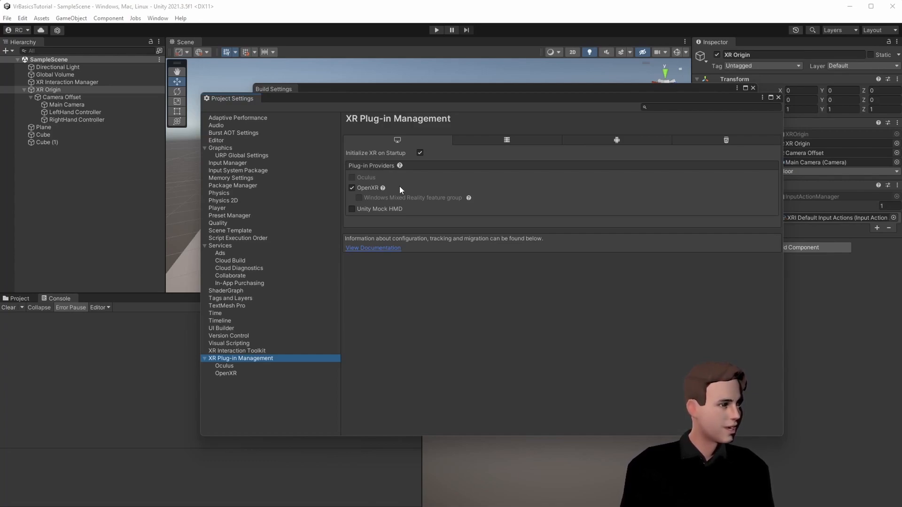
mouse_move(442, 193)
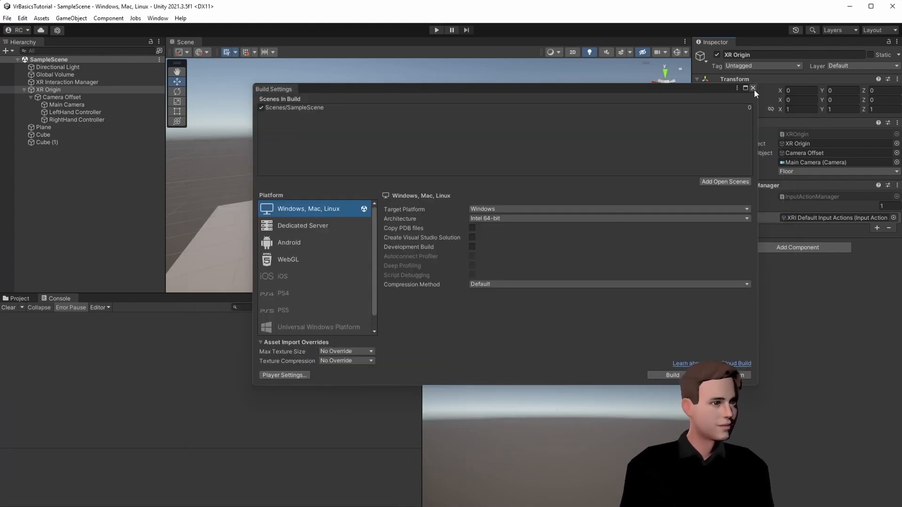
Close the Build Settings window and enter Play mode
left_click(752, 87)
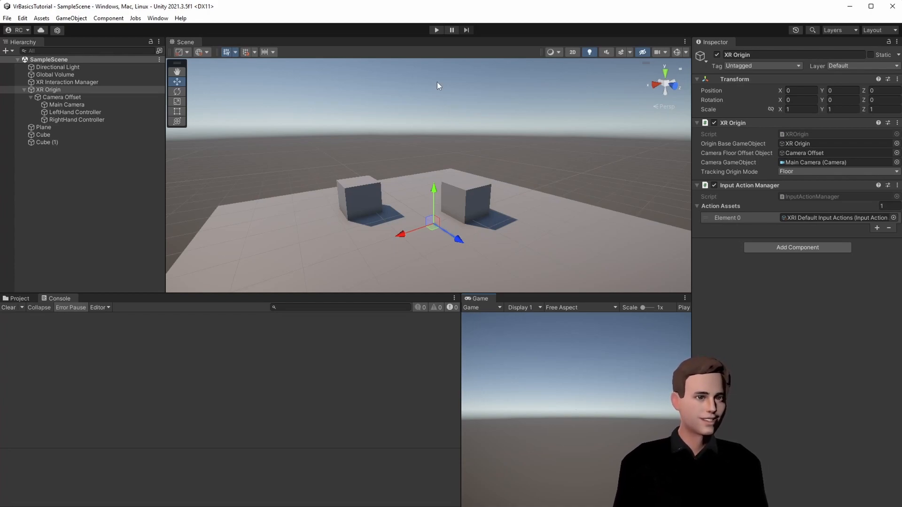
left_click(436, 30)
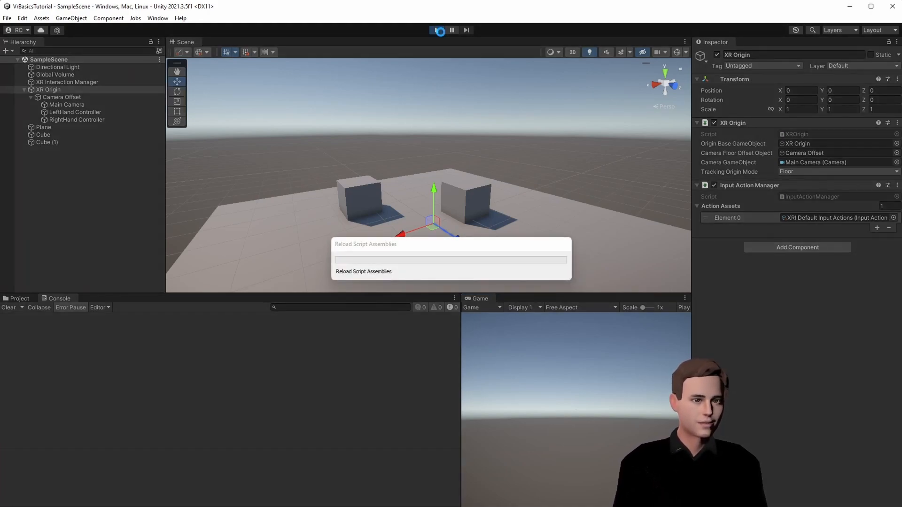